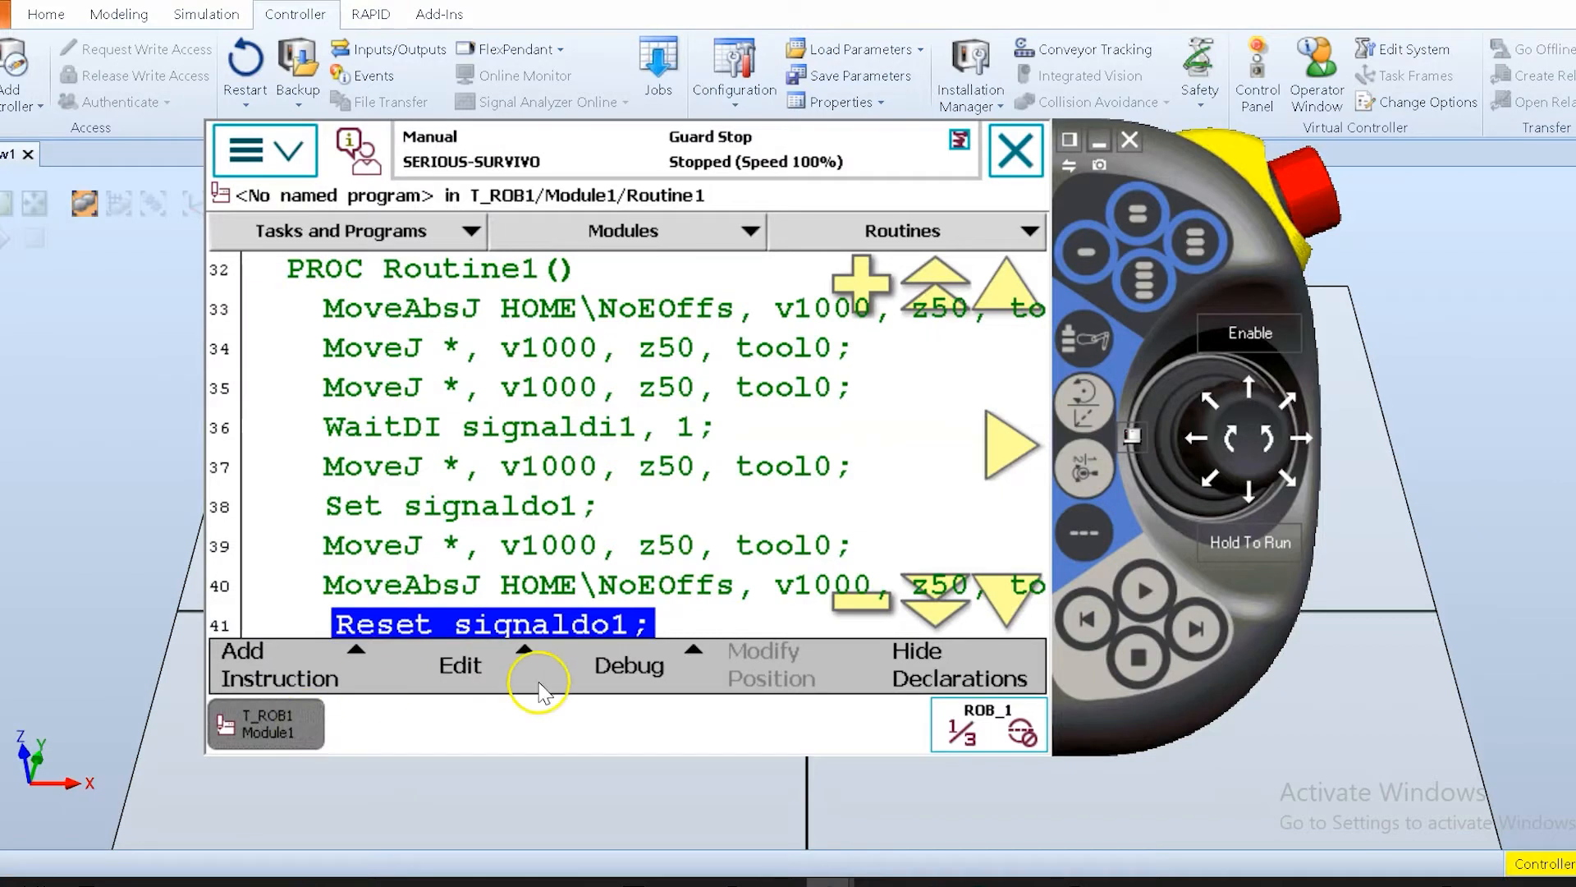
{"action": "mouse_move", "coordinate": [620, 682]}
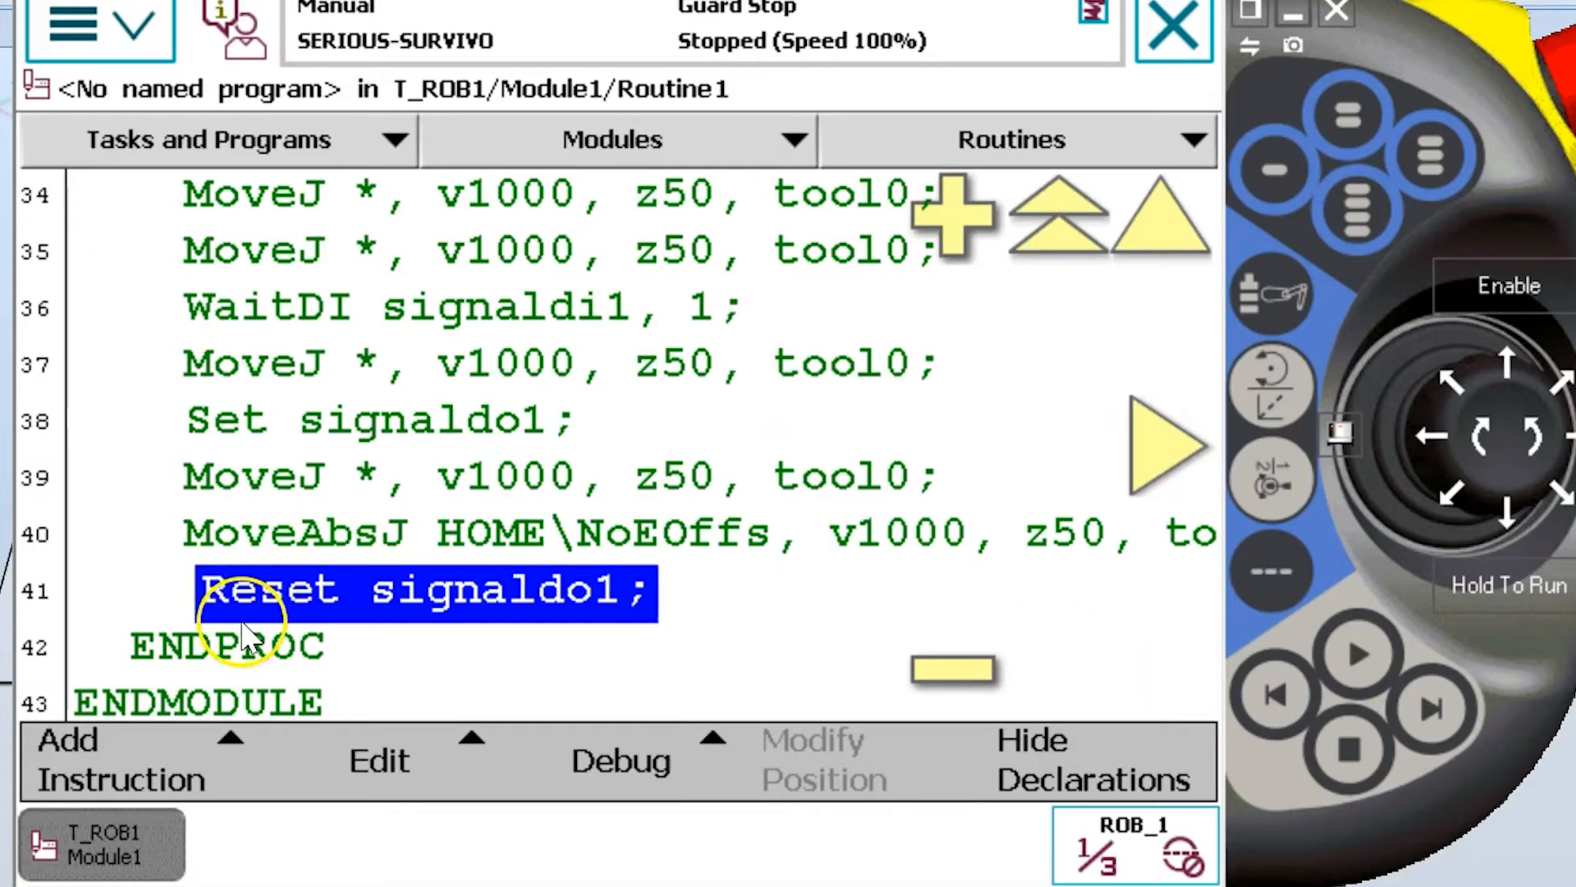
Insert alternating Set and Reset signaldo1 lines after line 41 from the I/O instruction list.
{"action": "left_click", "coordinate": [121, 761]}
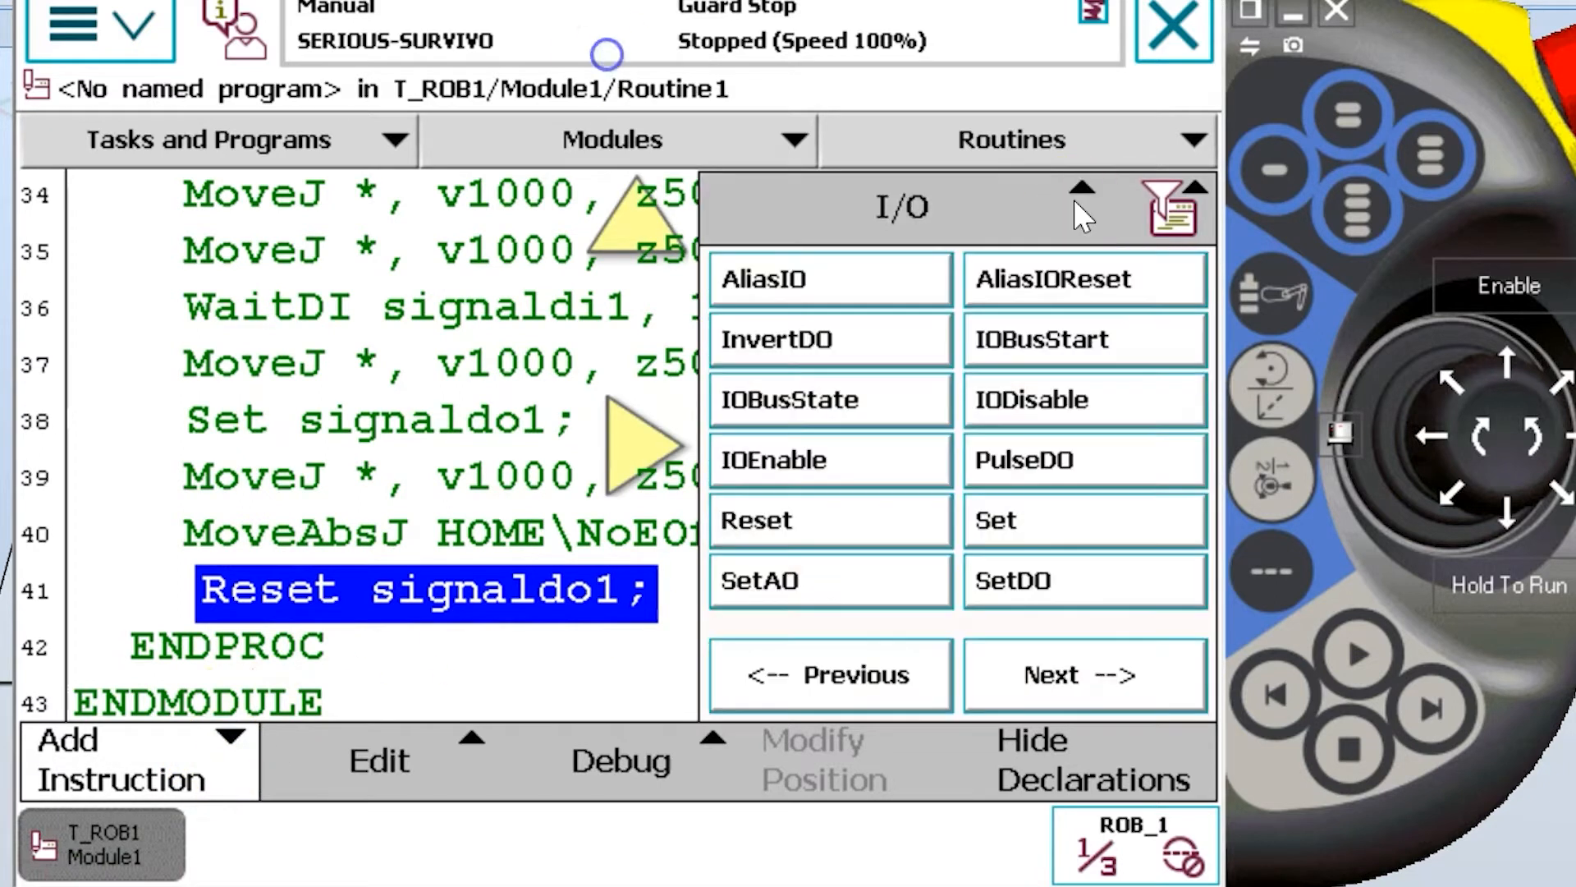
{"action": "left_click", "coordinate": [1085, 520]}
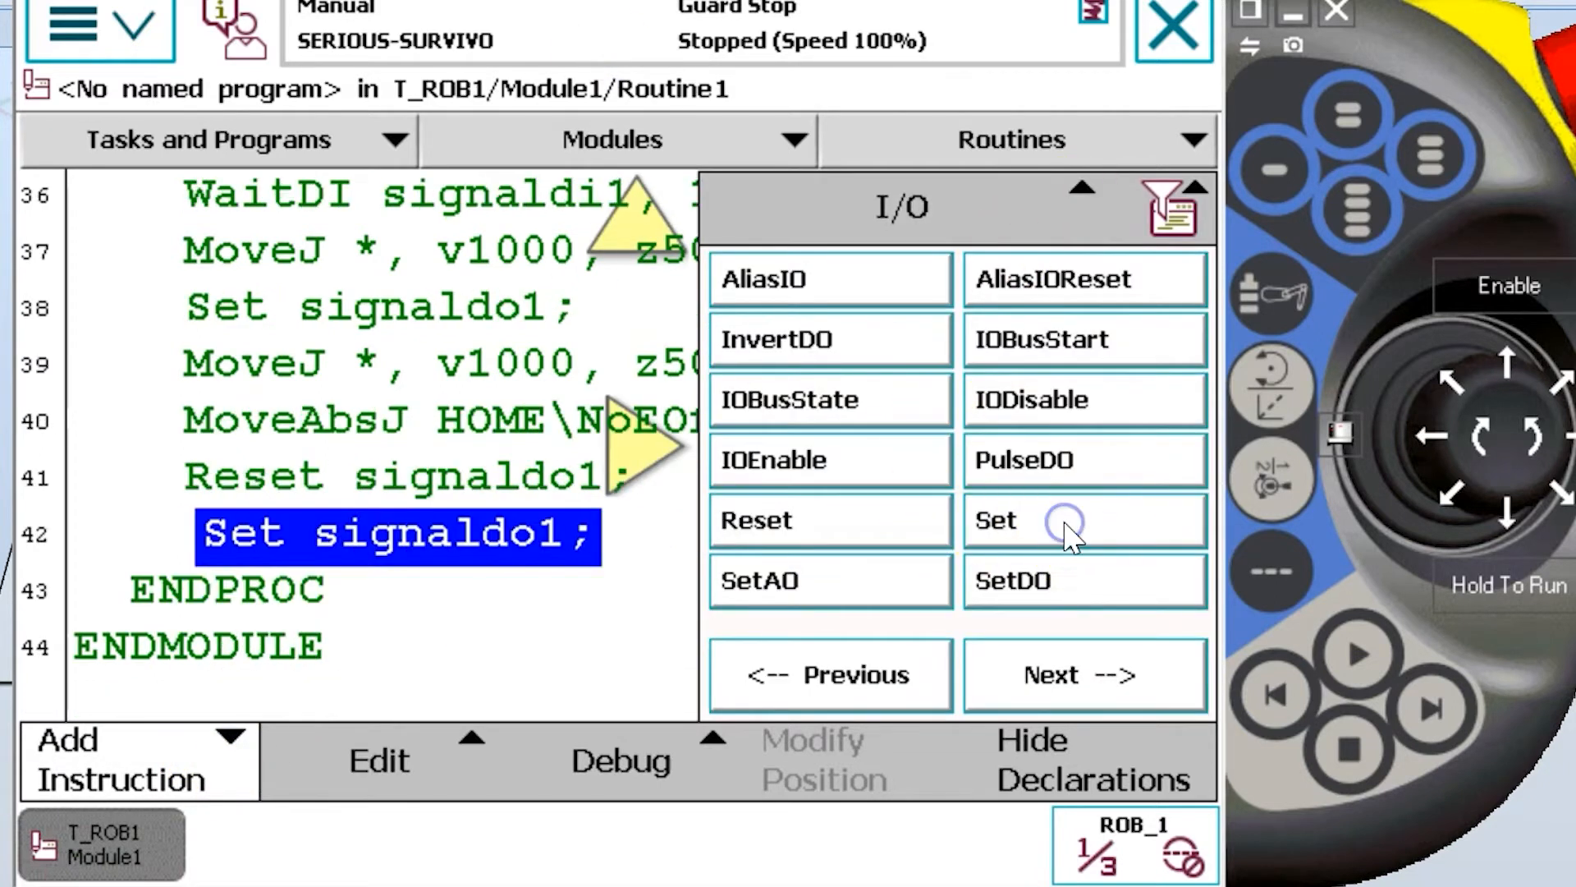
{"action": "left_click", "coordinate": [1084, 520]}
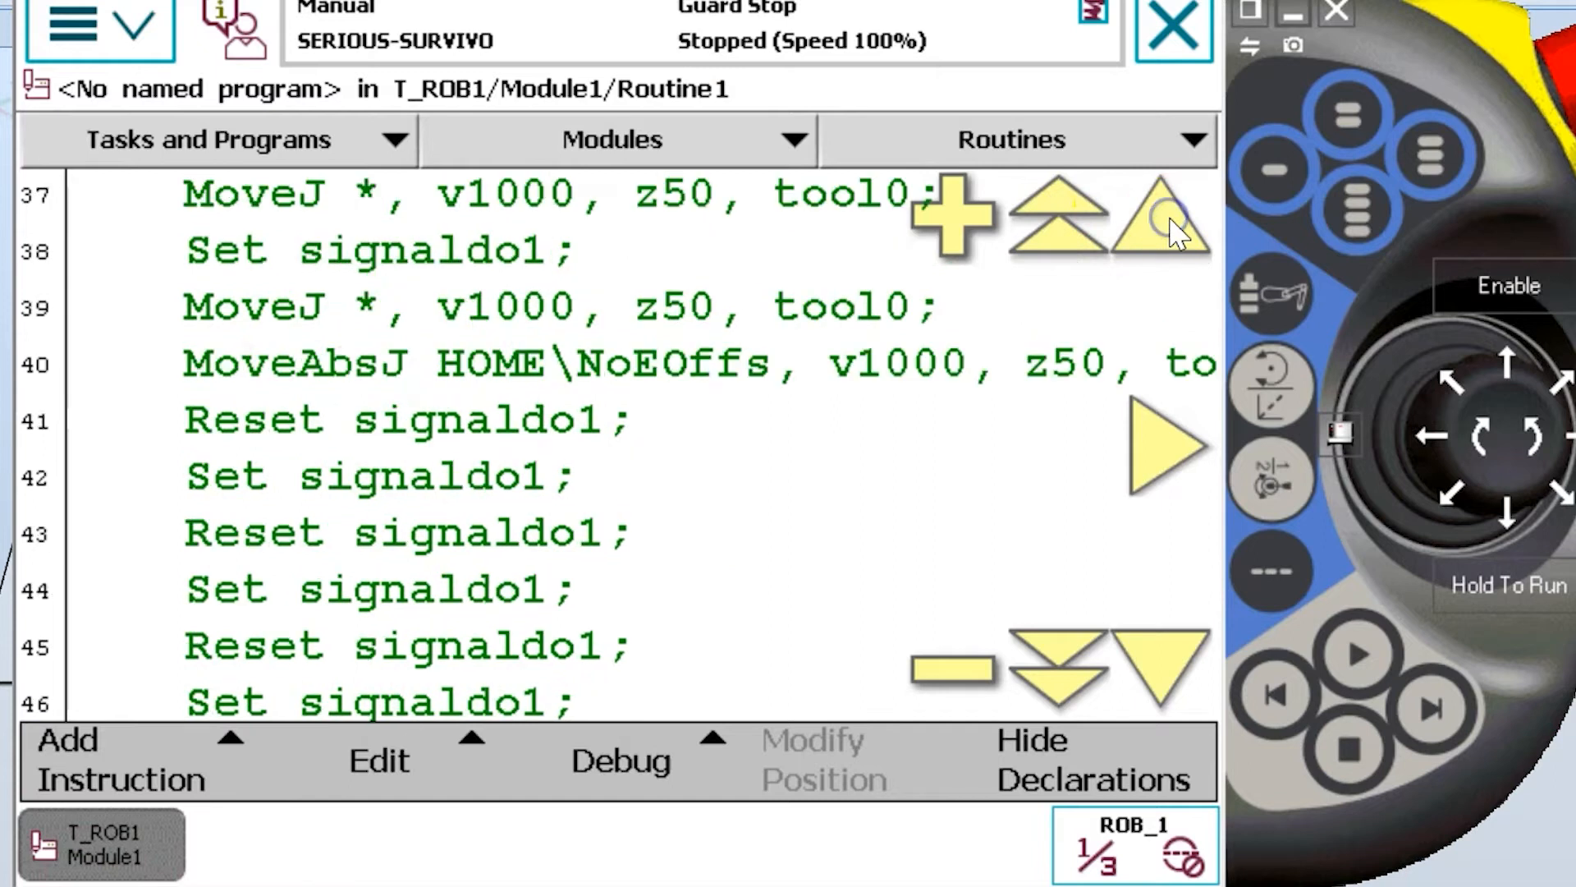
Delete the Set signaldo1 line at row 38, cancelling its argument screen first.
{"action": "left_click", "coordinate": [397, 250]}
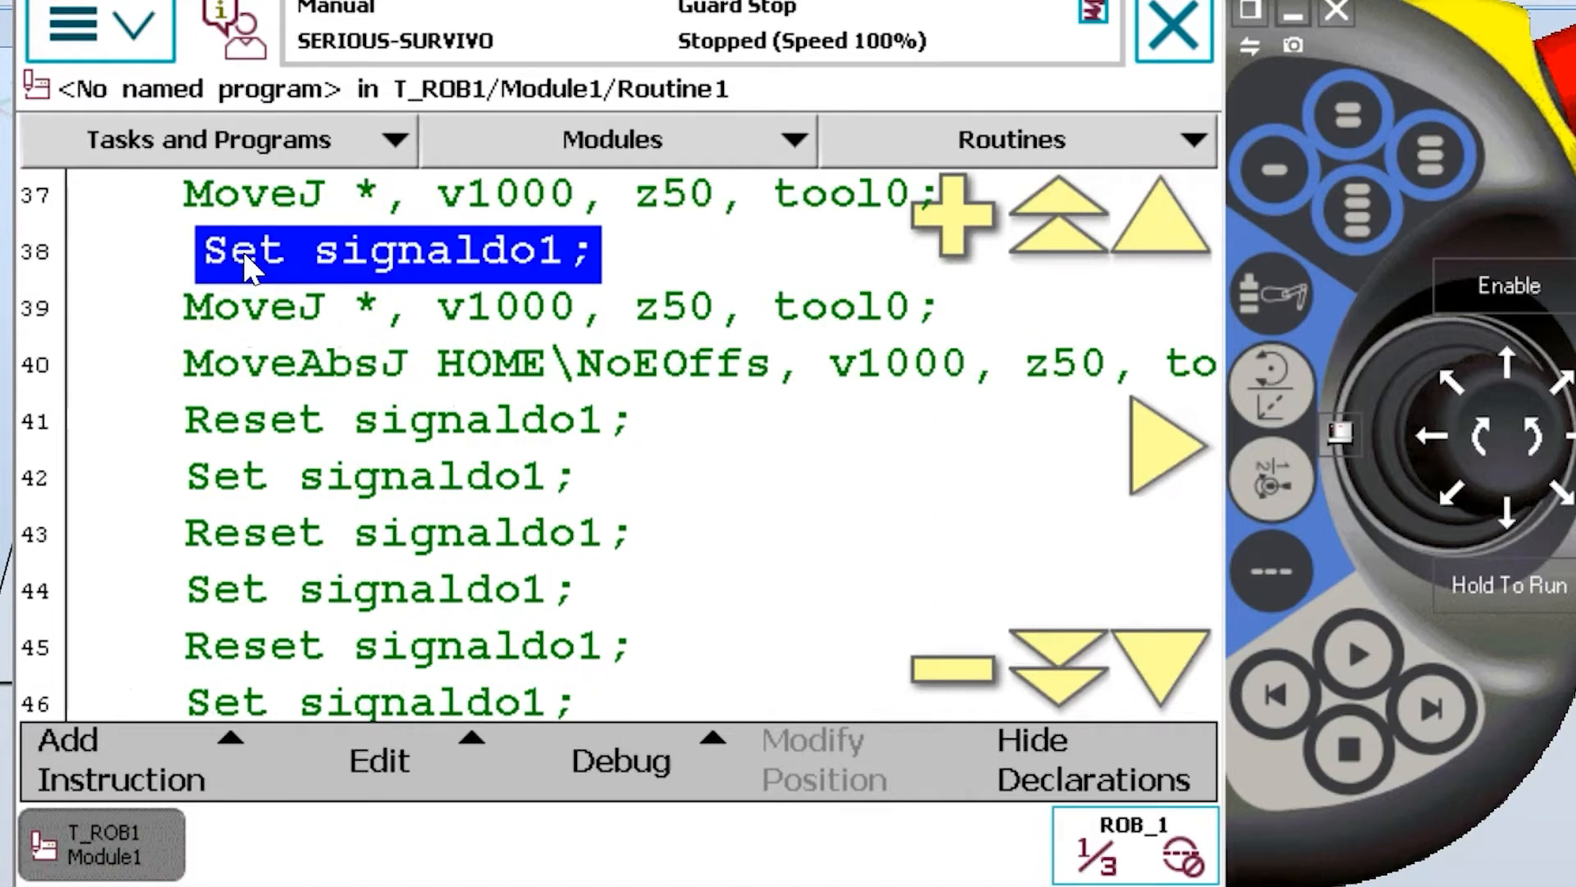
{"action": "left_click", "coordinate": [397, 590]}
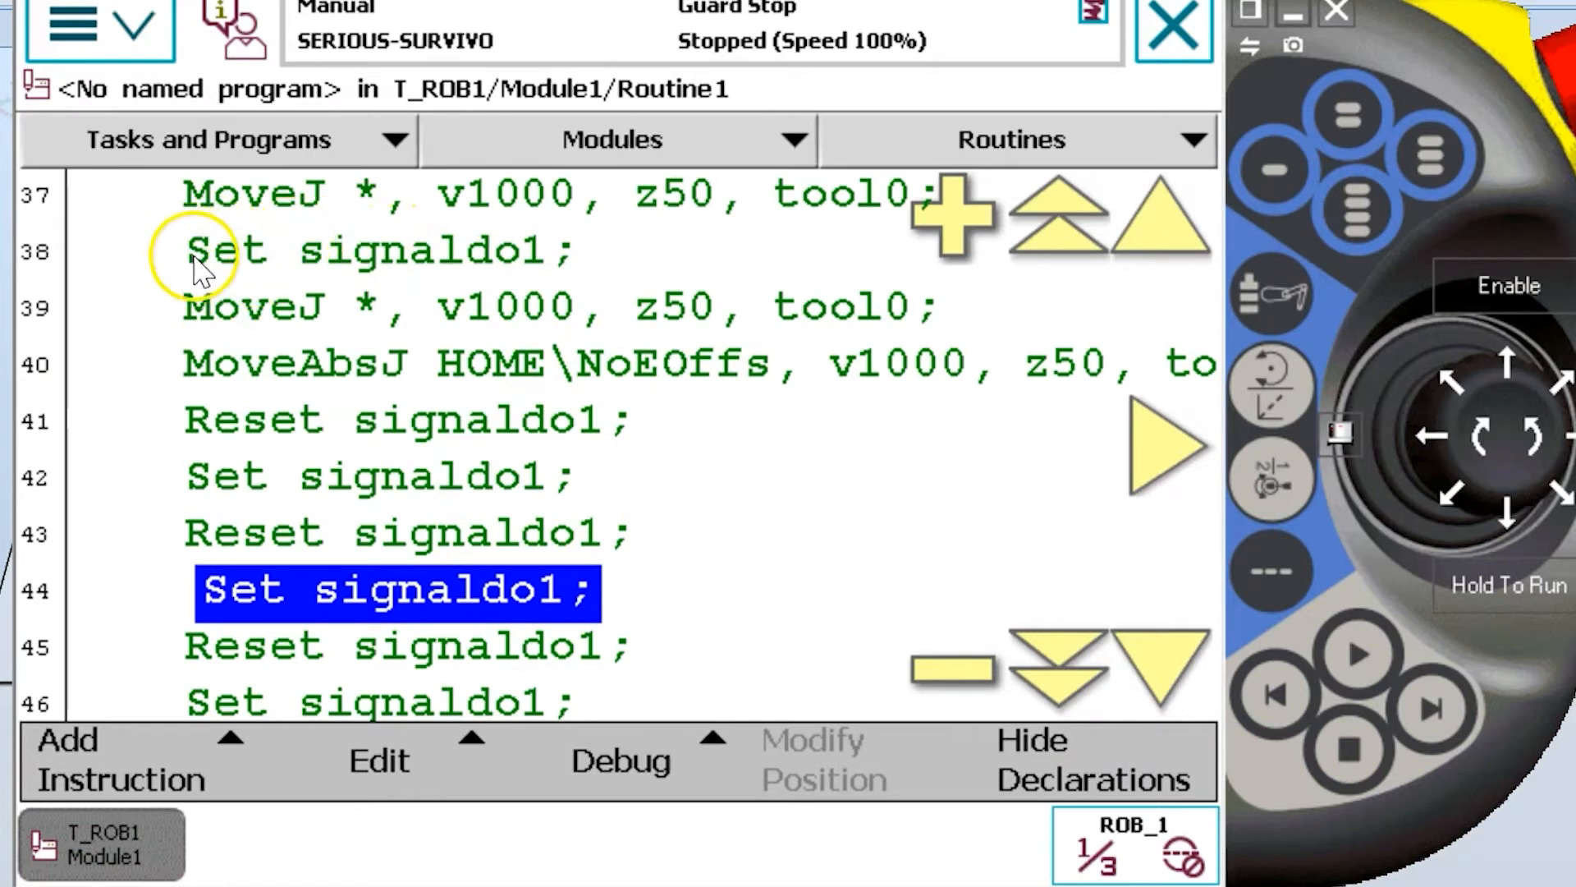
{"action": "left_click", "coordinate": [397, 250]}
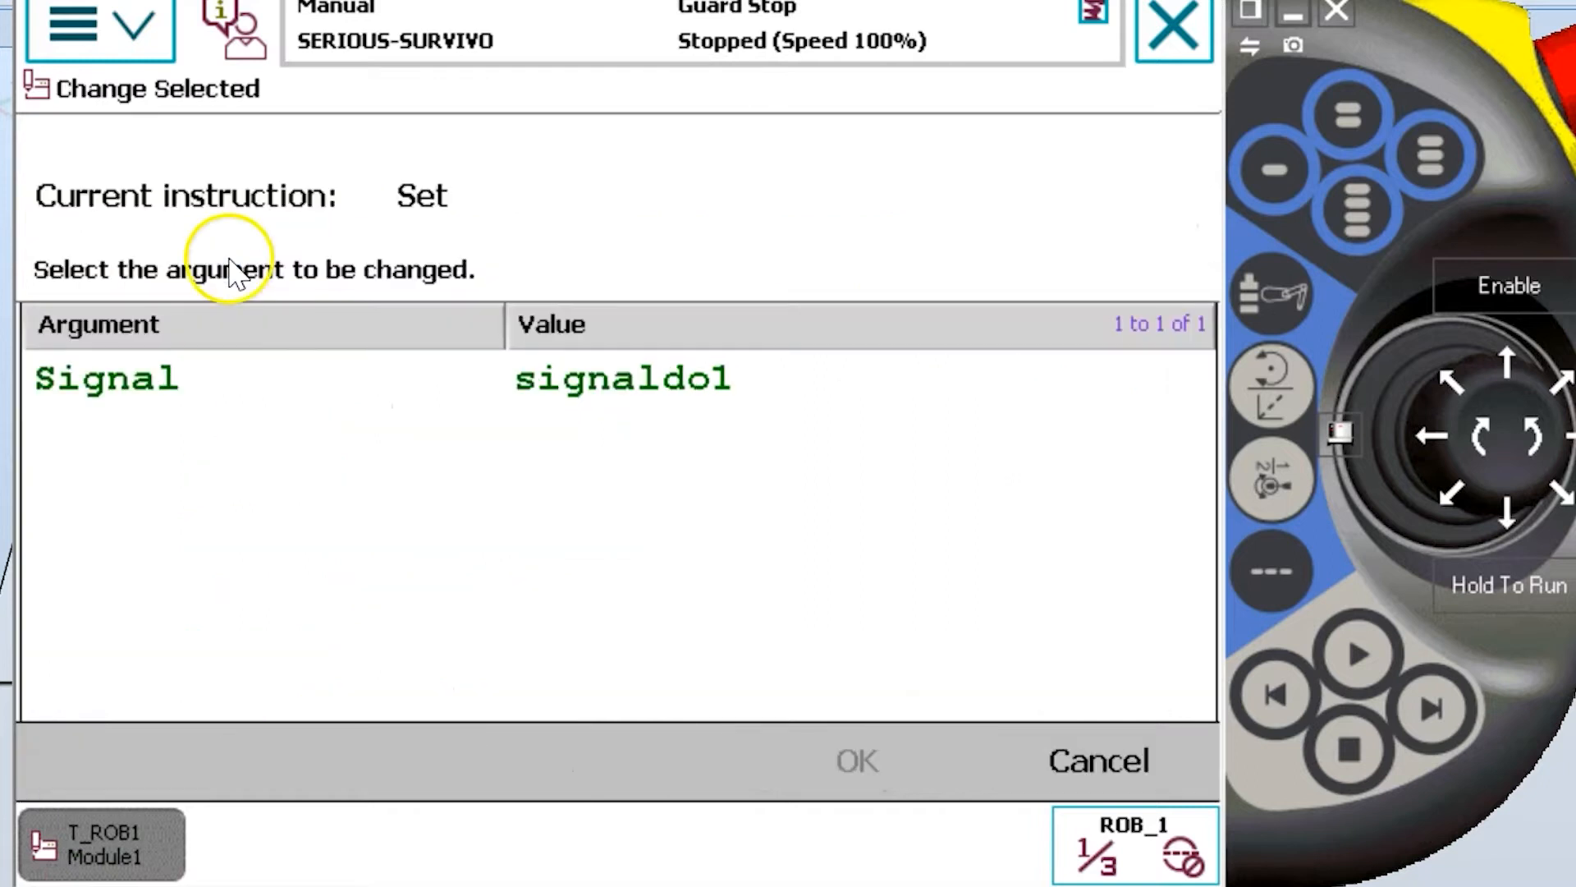
{"action": "mouse_move", "coordinate": [433, 543]}
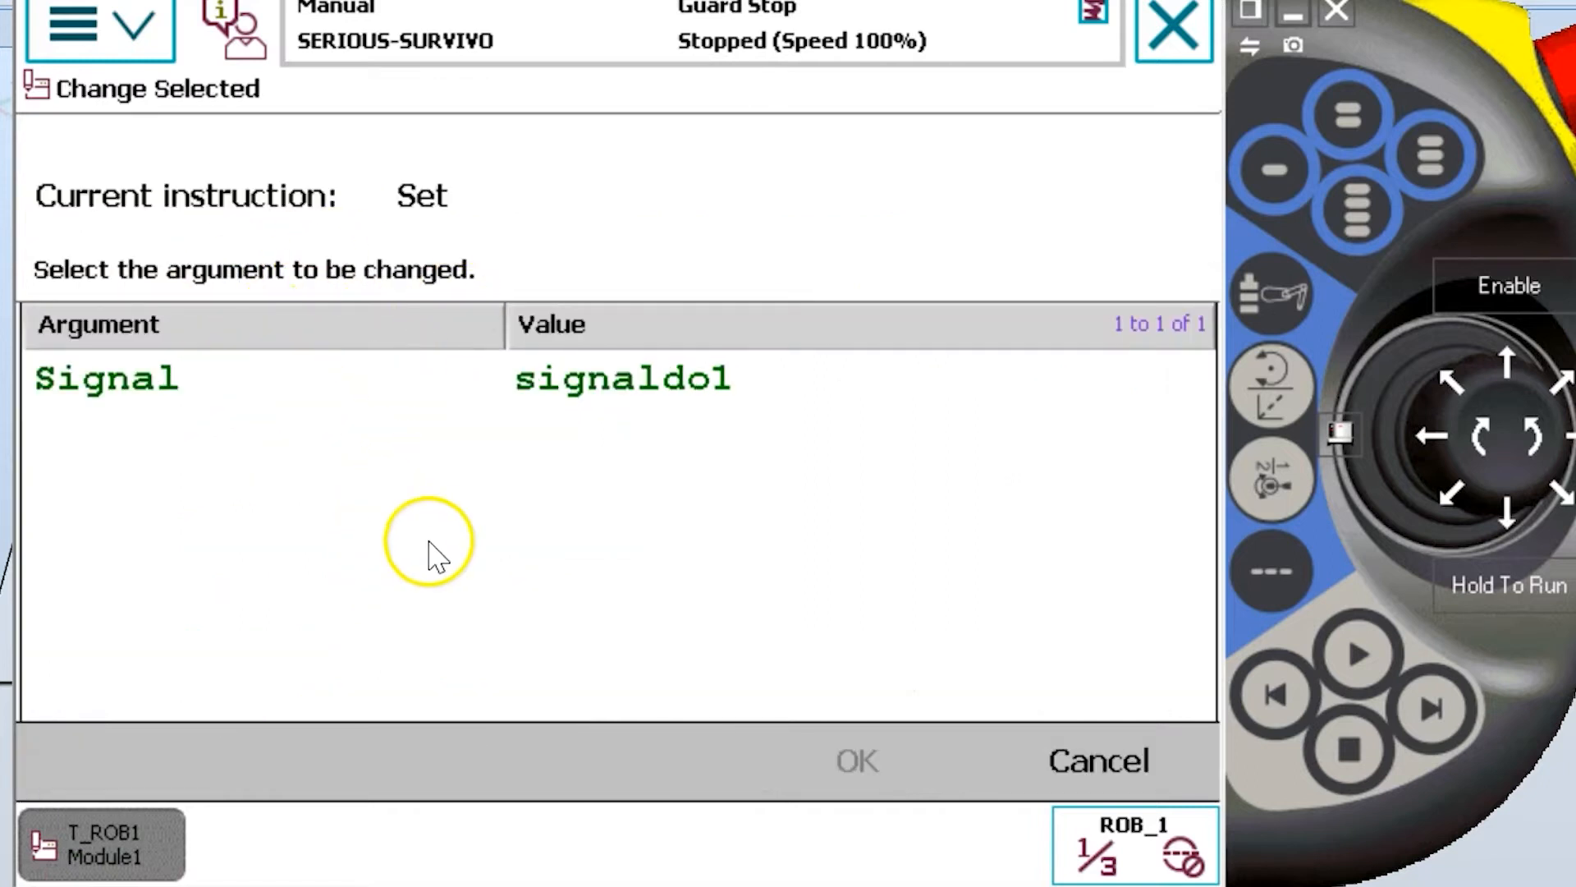
{"action": "mouse_move", "coordinate": [547, 422]}
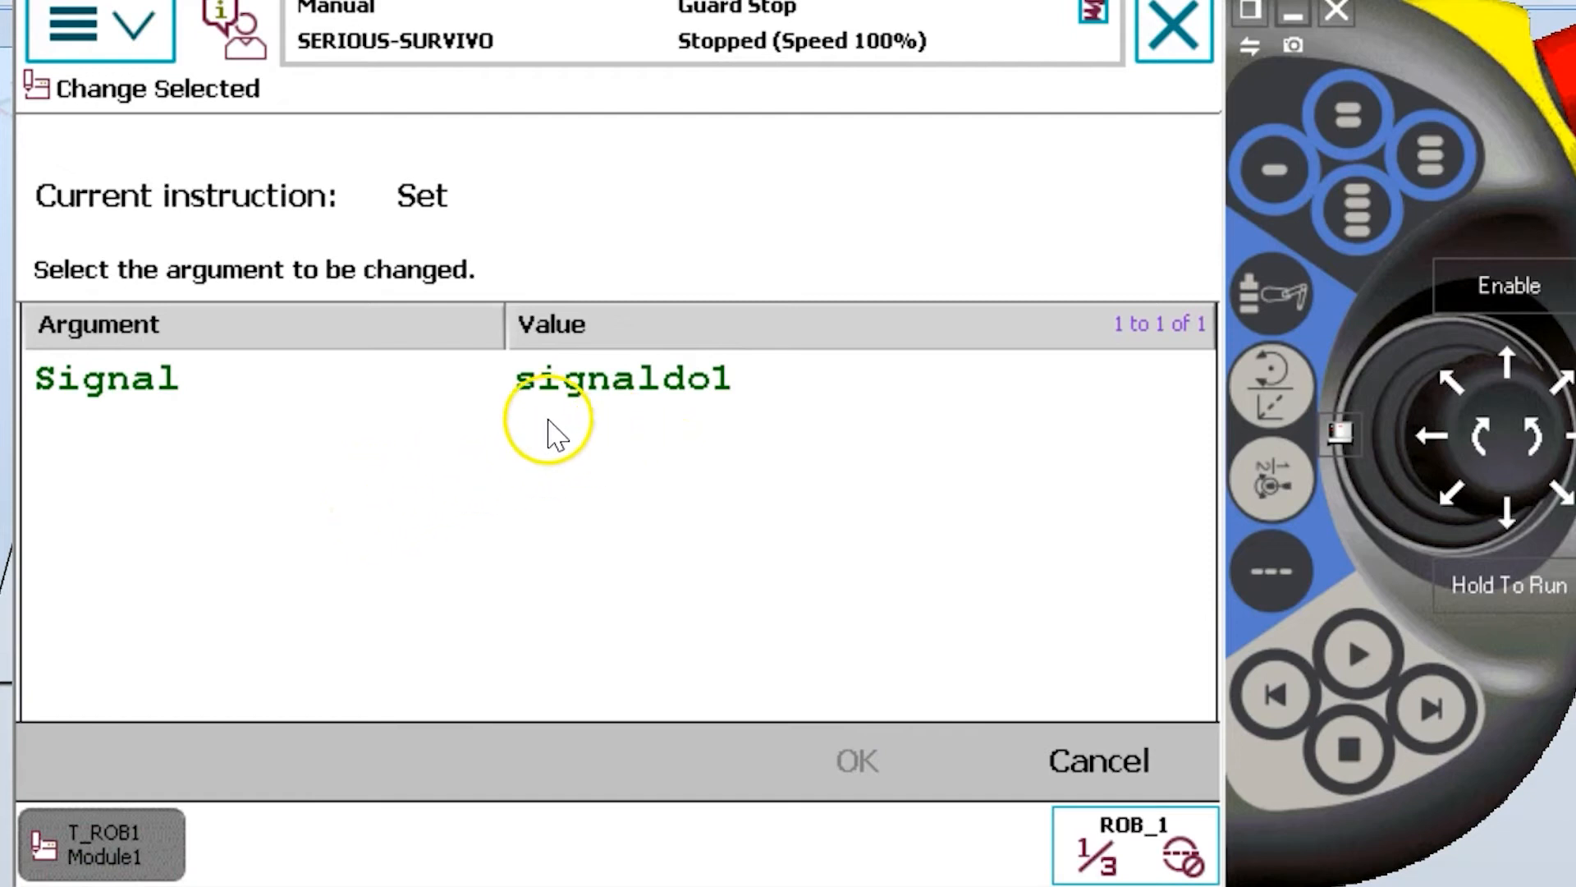
{"action": "mouse_move", "coordinate": [30, 377]}
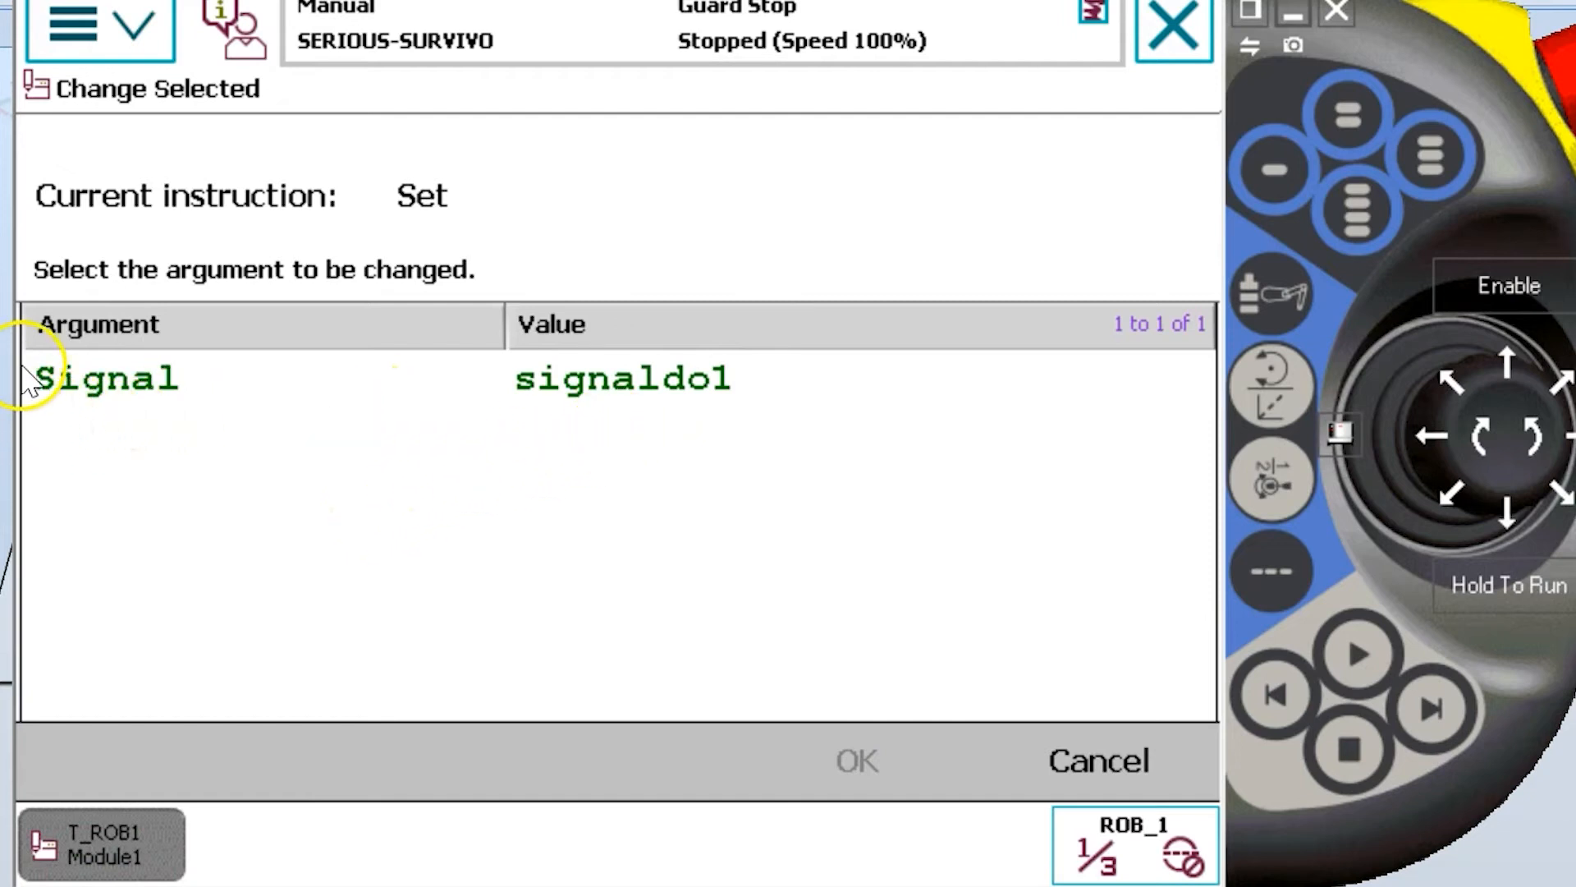
{"action": "mouse_move", "coordinate": [875, 688]}
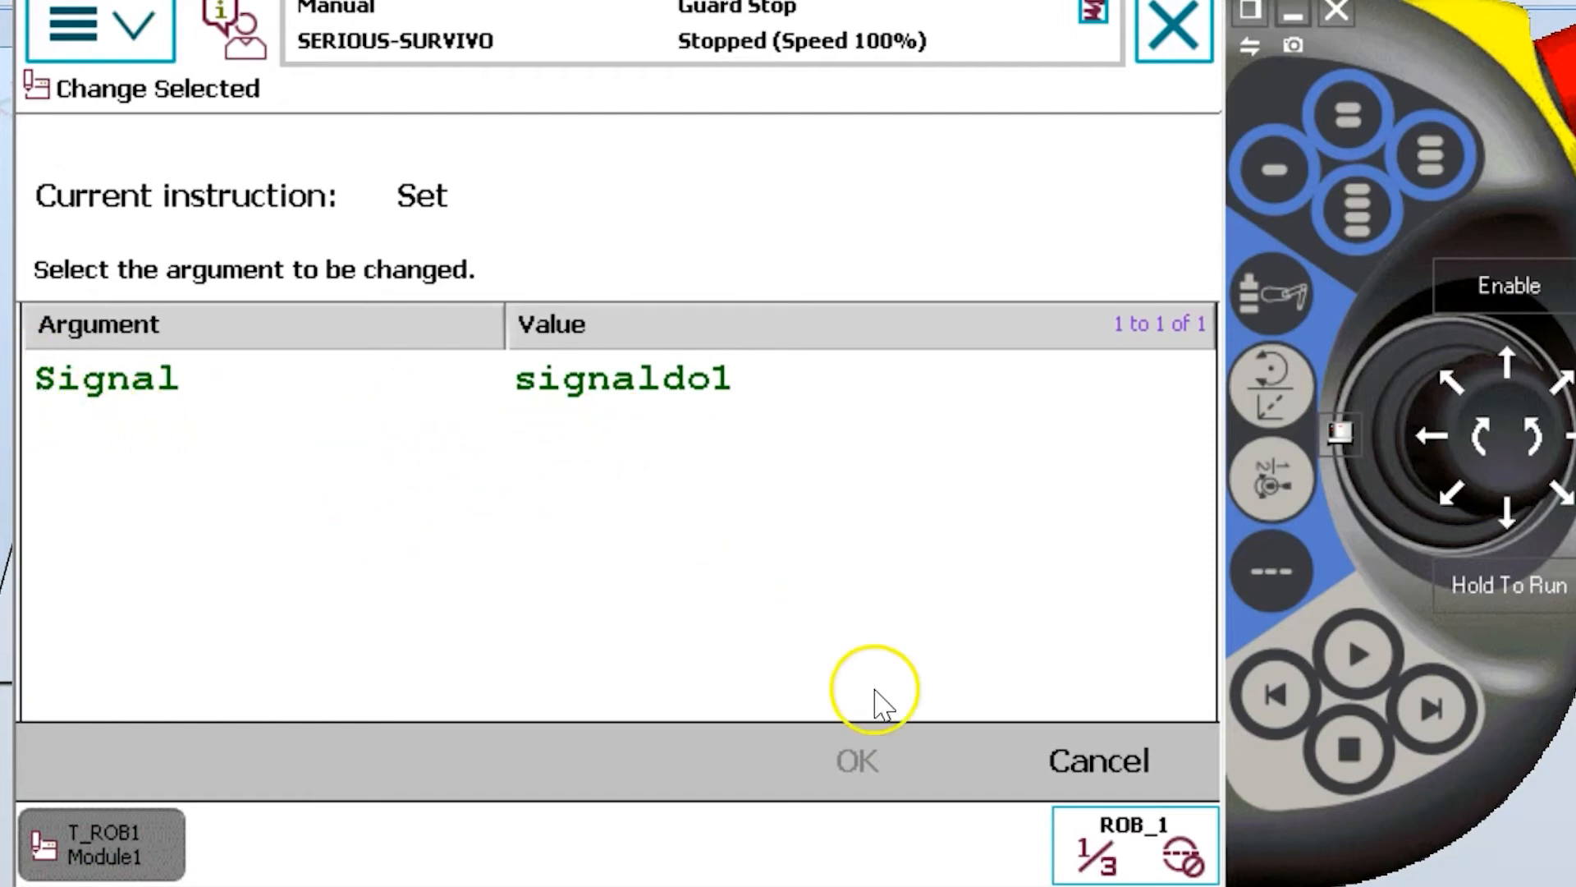
{"action": "left_click", "coordinate": [855, 761]}
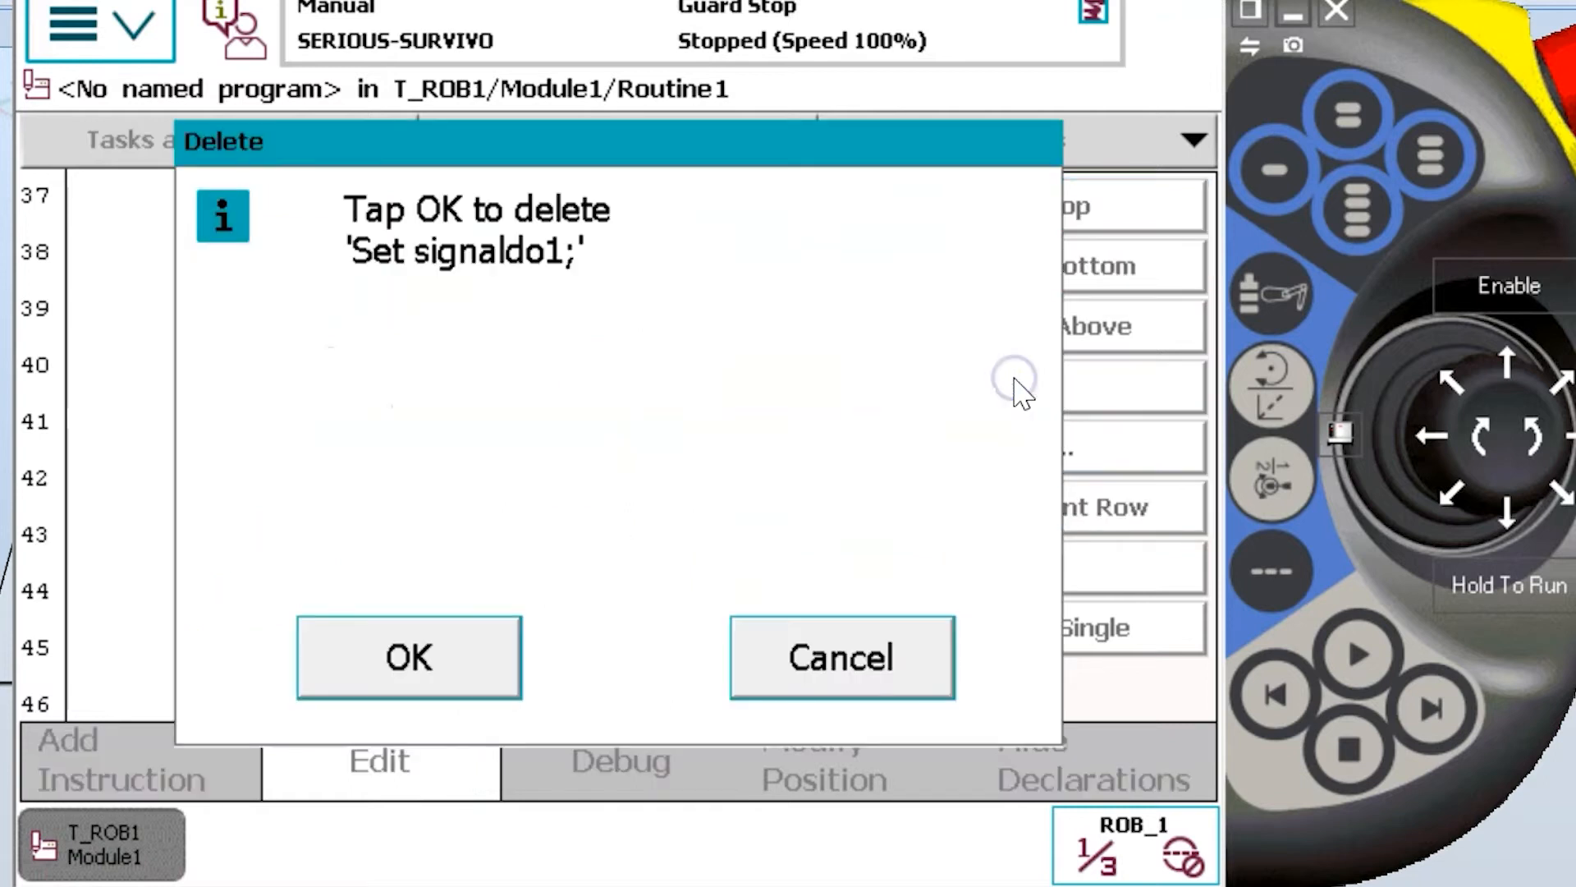
{"action": "mouse_move", "coordinate": [384, 269]}
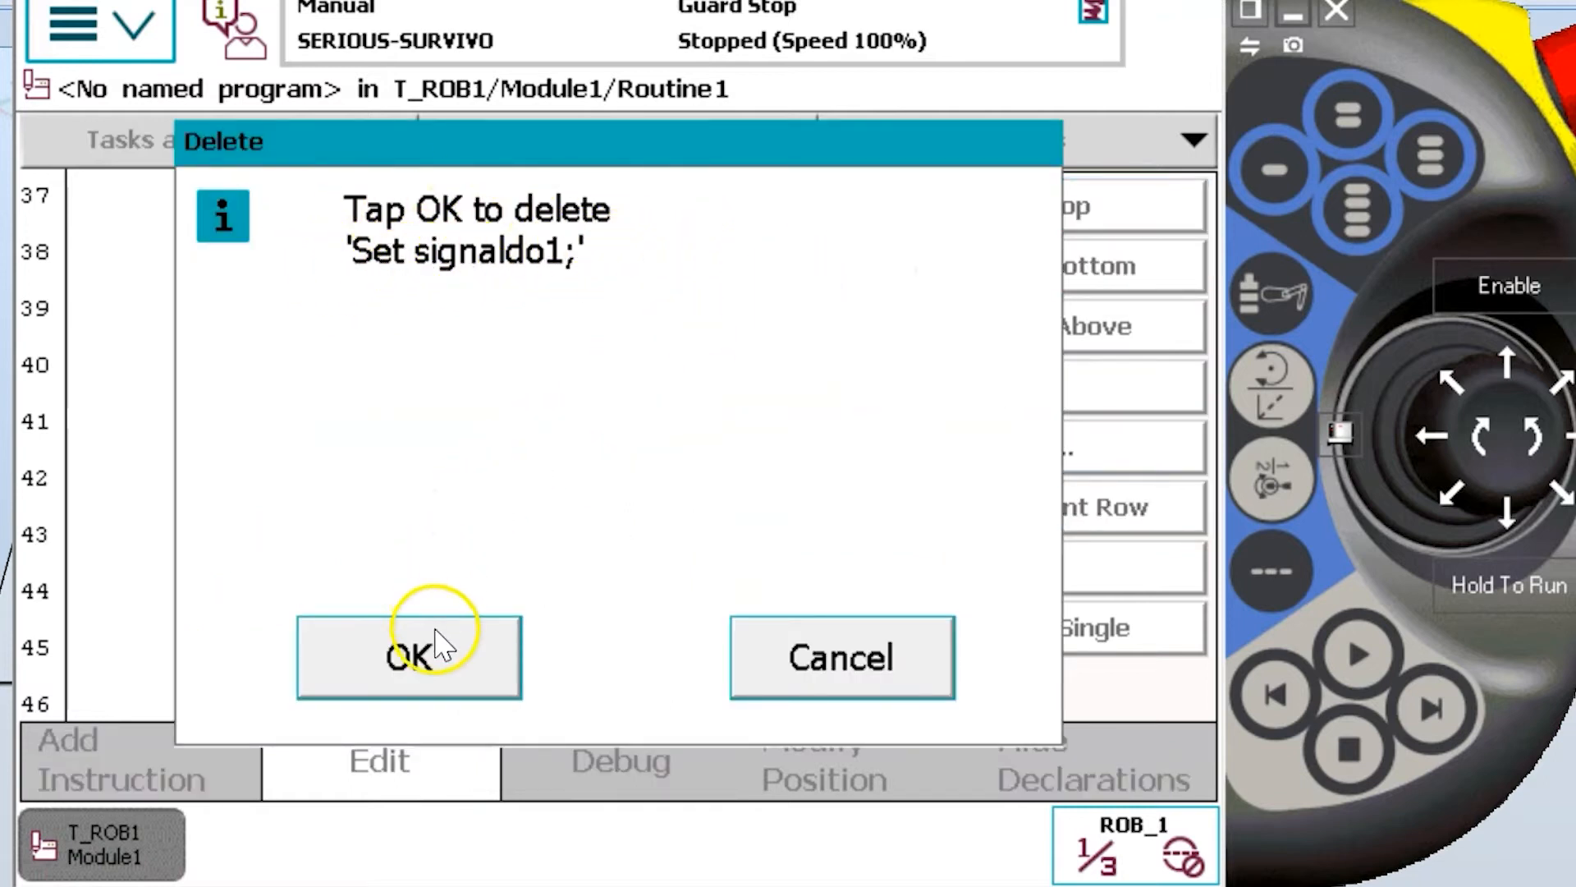
{"action": "left_click", "coordinate": [408, 657]}
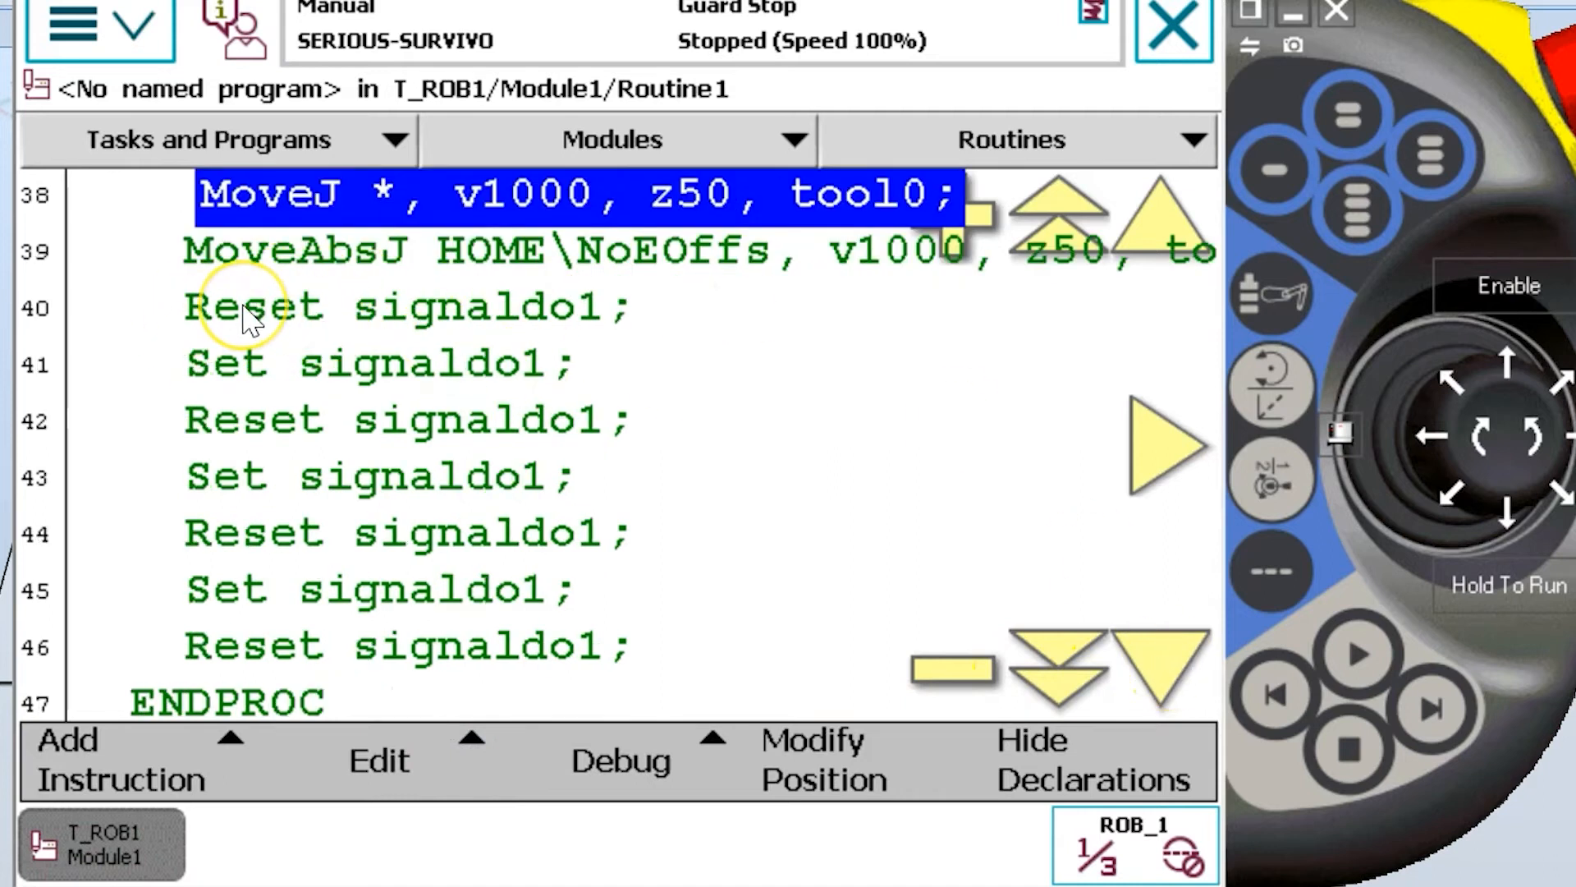
{"action": "mouse_move", "coordinate": [266, 603]}
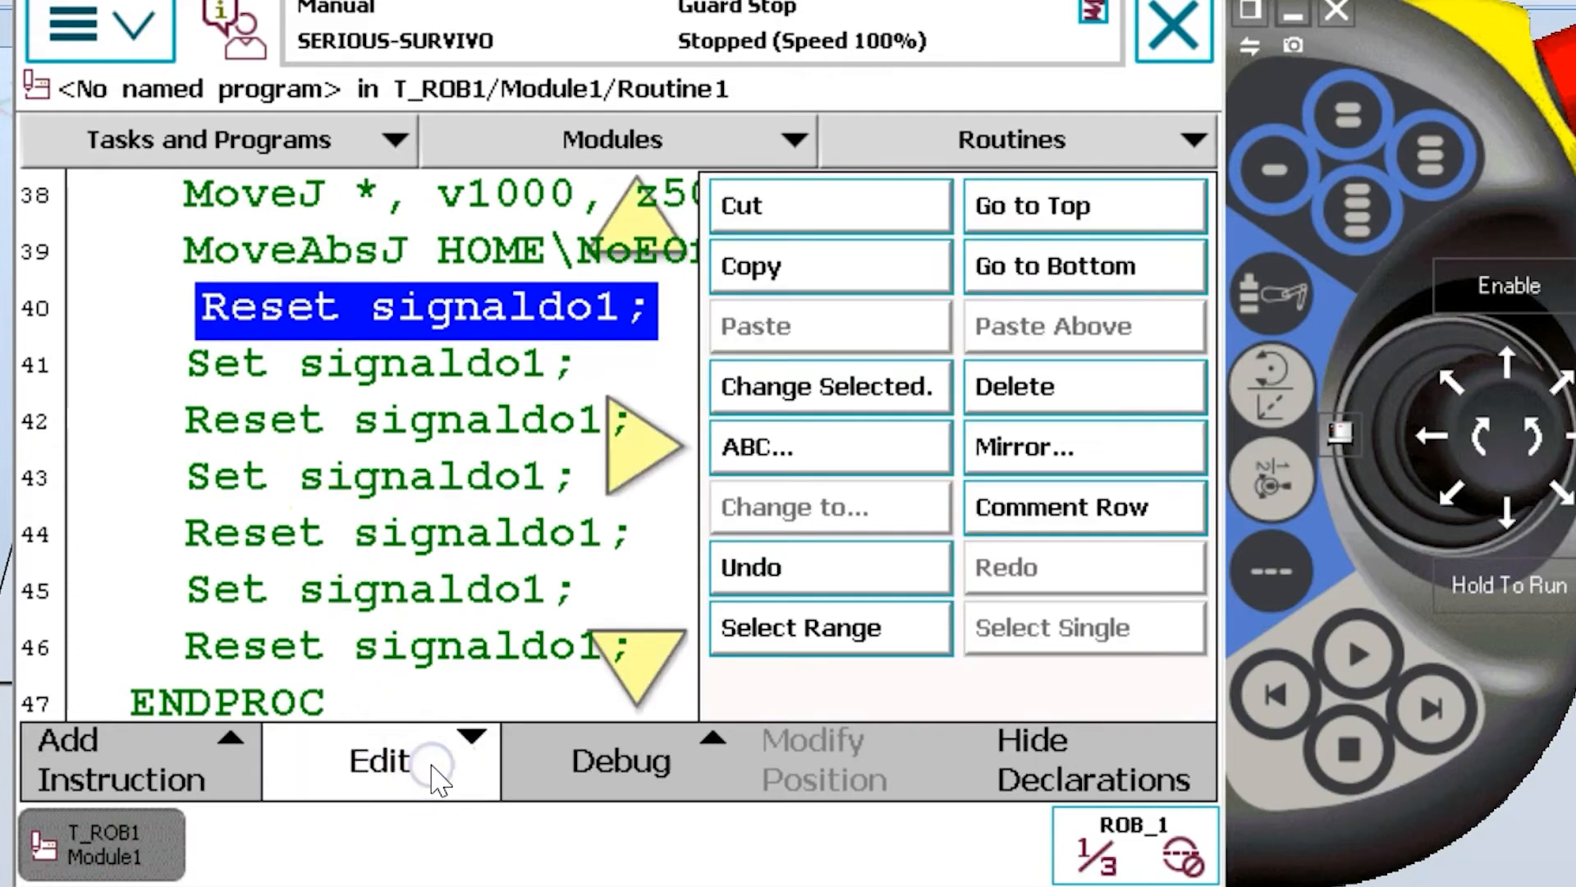
{"action": "mouse_move", "coordinate": [861, 618]}
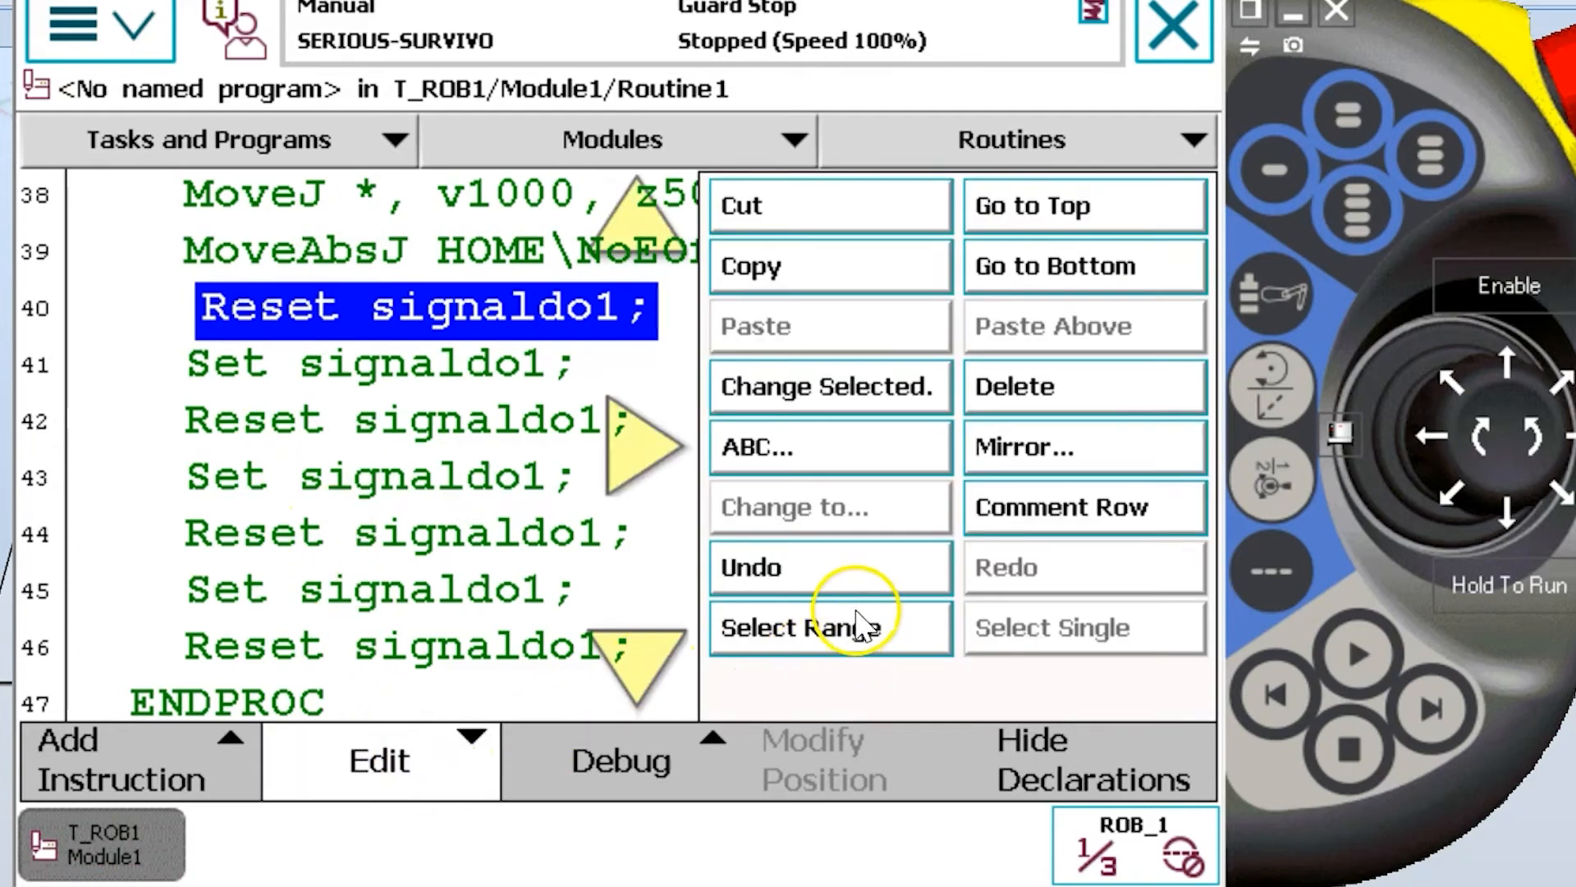
{"action": "mouse_move", "coordinate": [754, 623]}
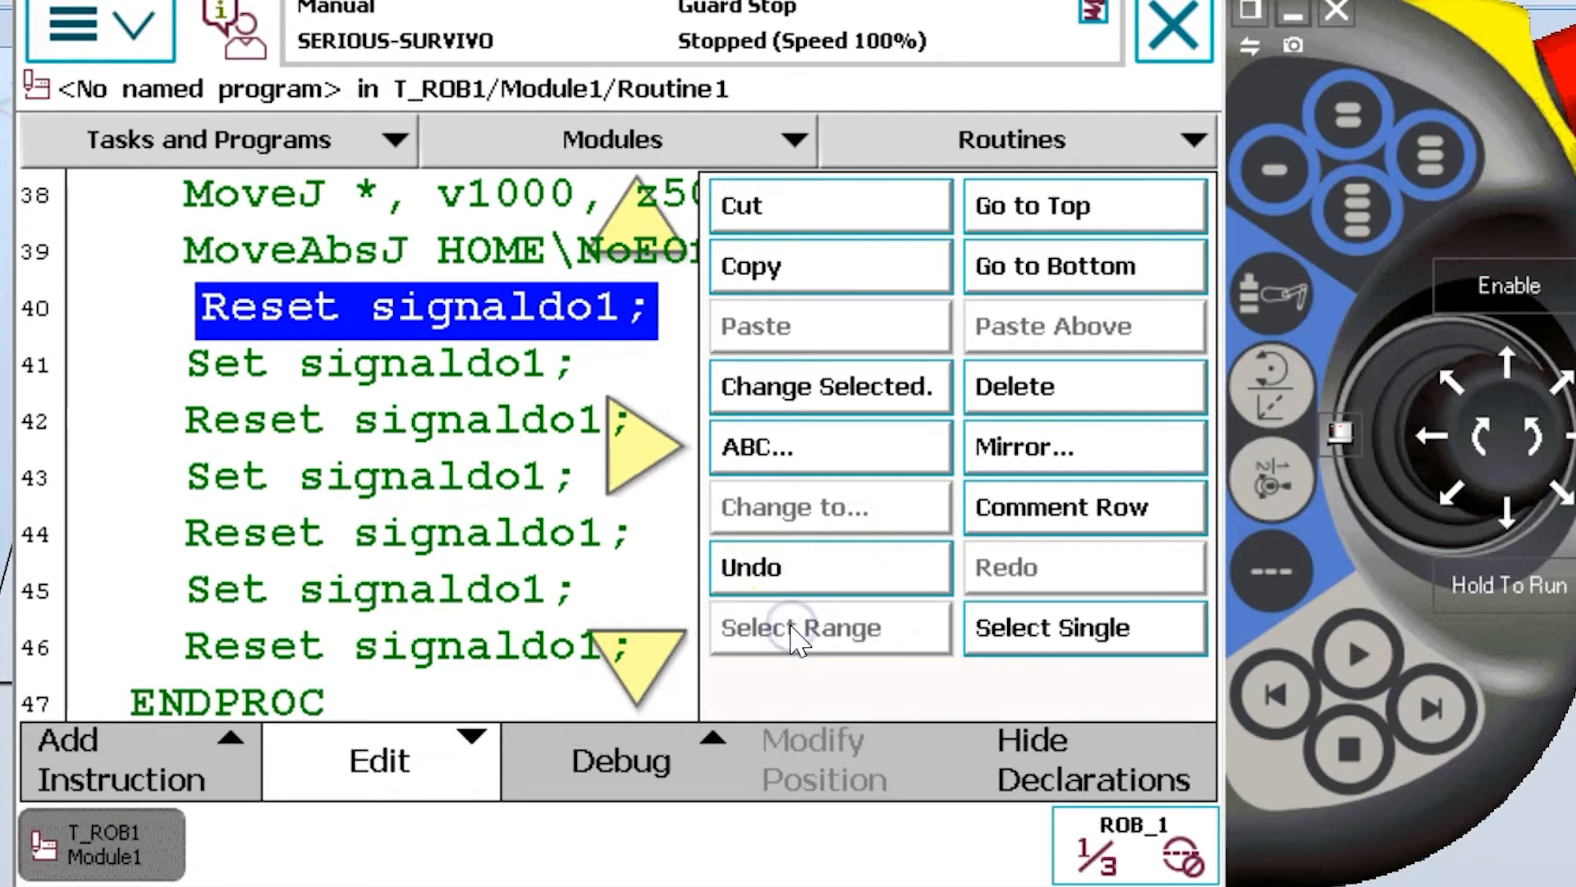
{"action": "mouse_move", "coordinate": [216, 653]}
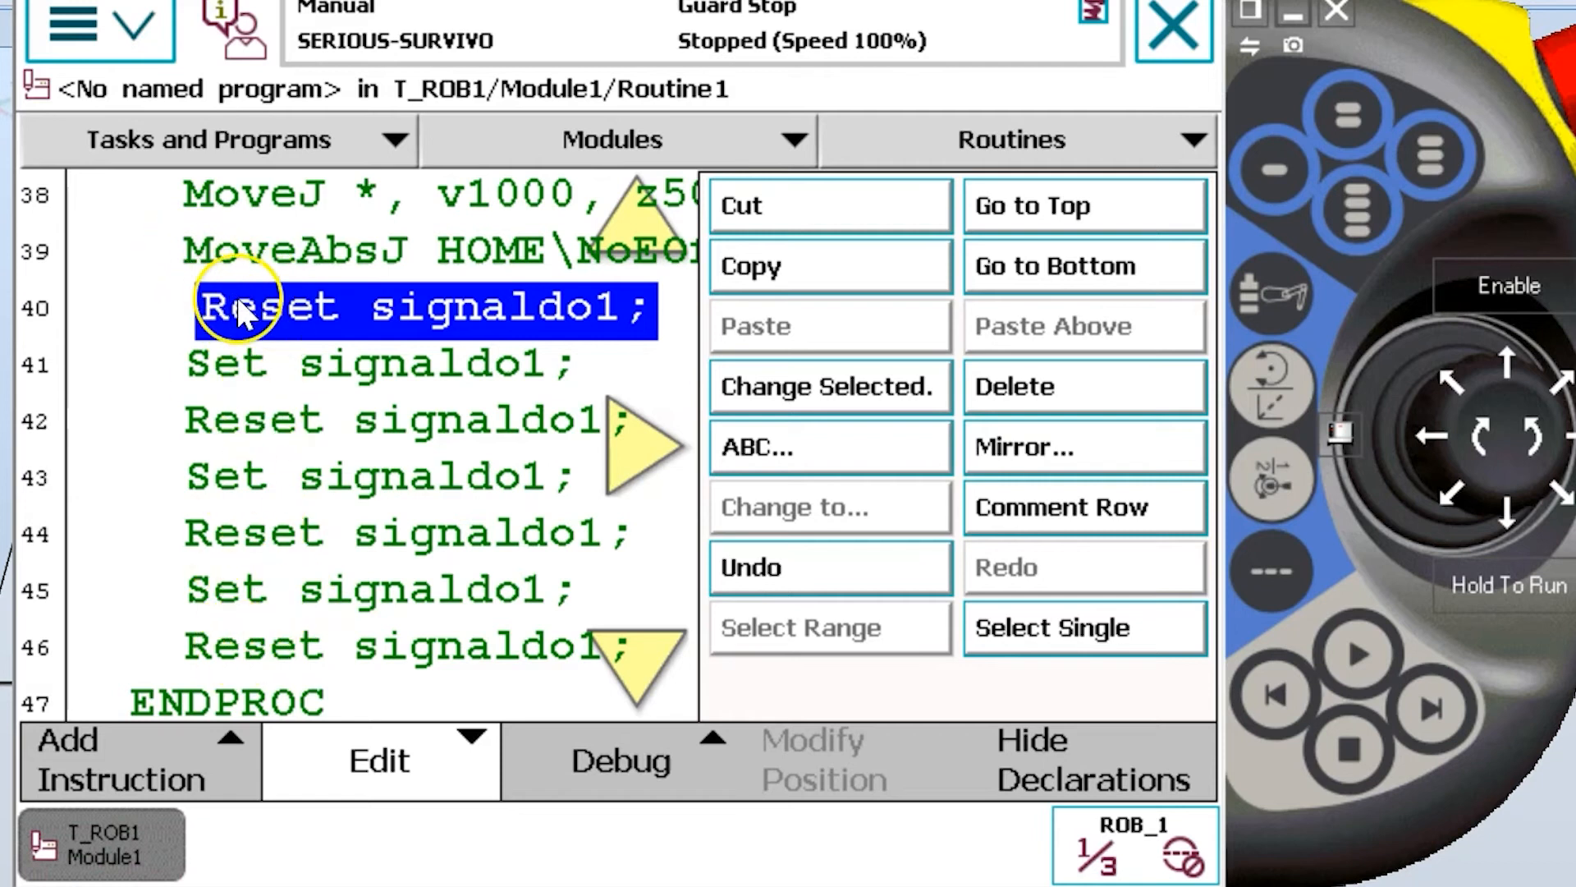
{"action": "mouse_move", "coordinate": [819, 644]}
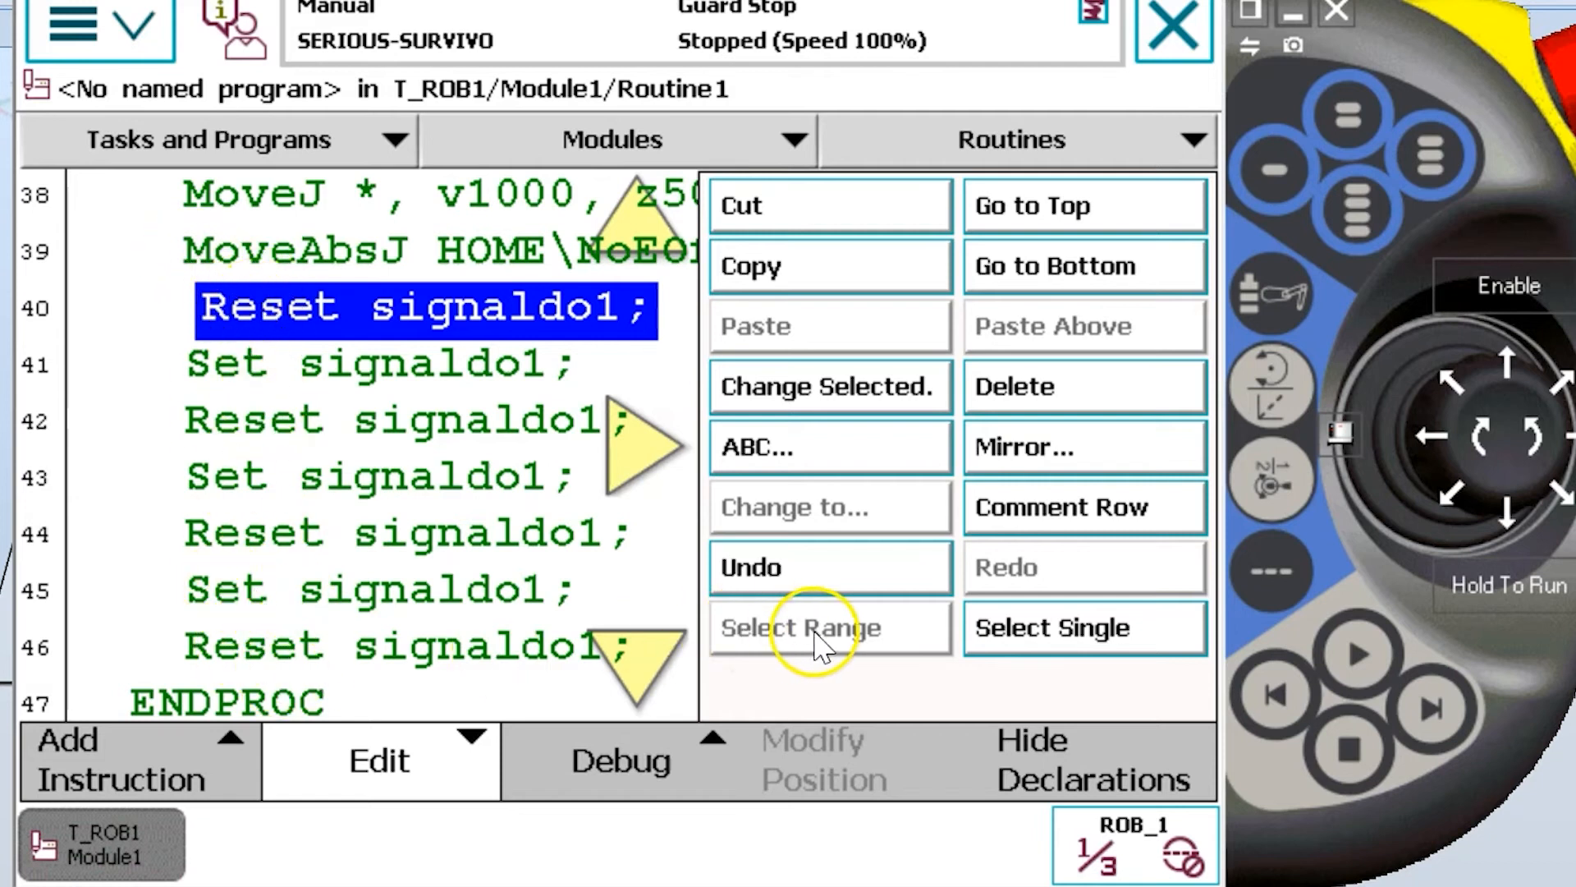
{"action": "mouse_move", "coordinate": [246, 649]}
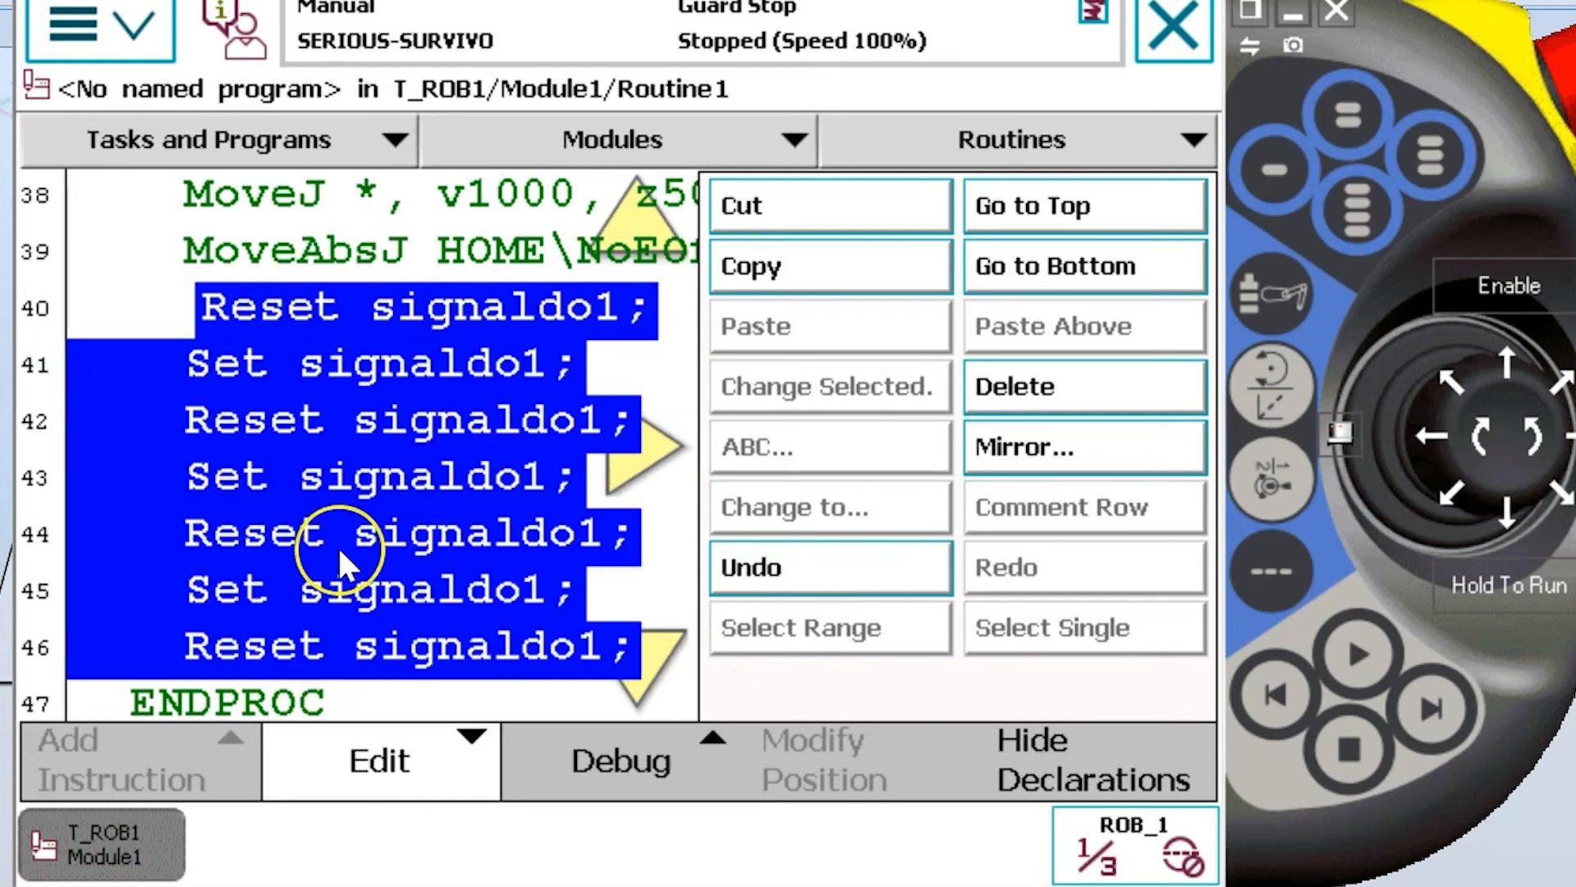
{"action": "mouse_move", "coordinate": [417, 433]}
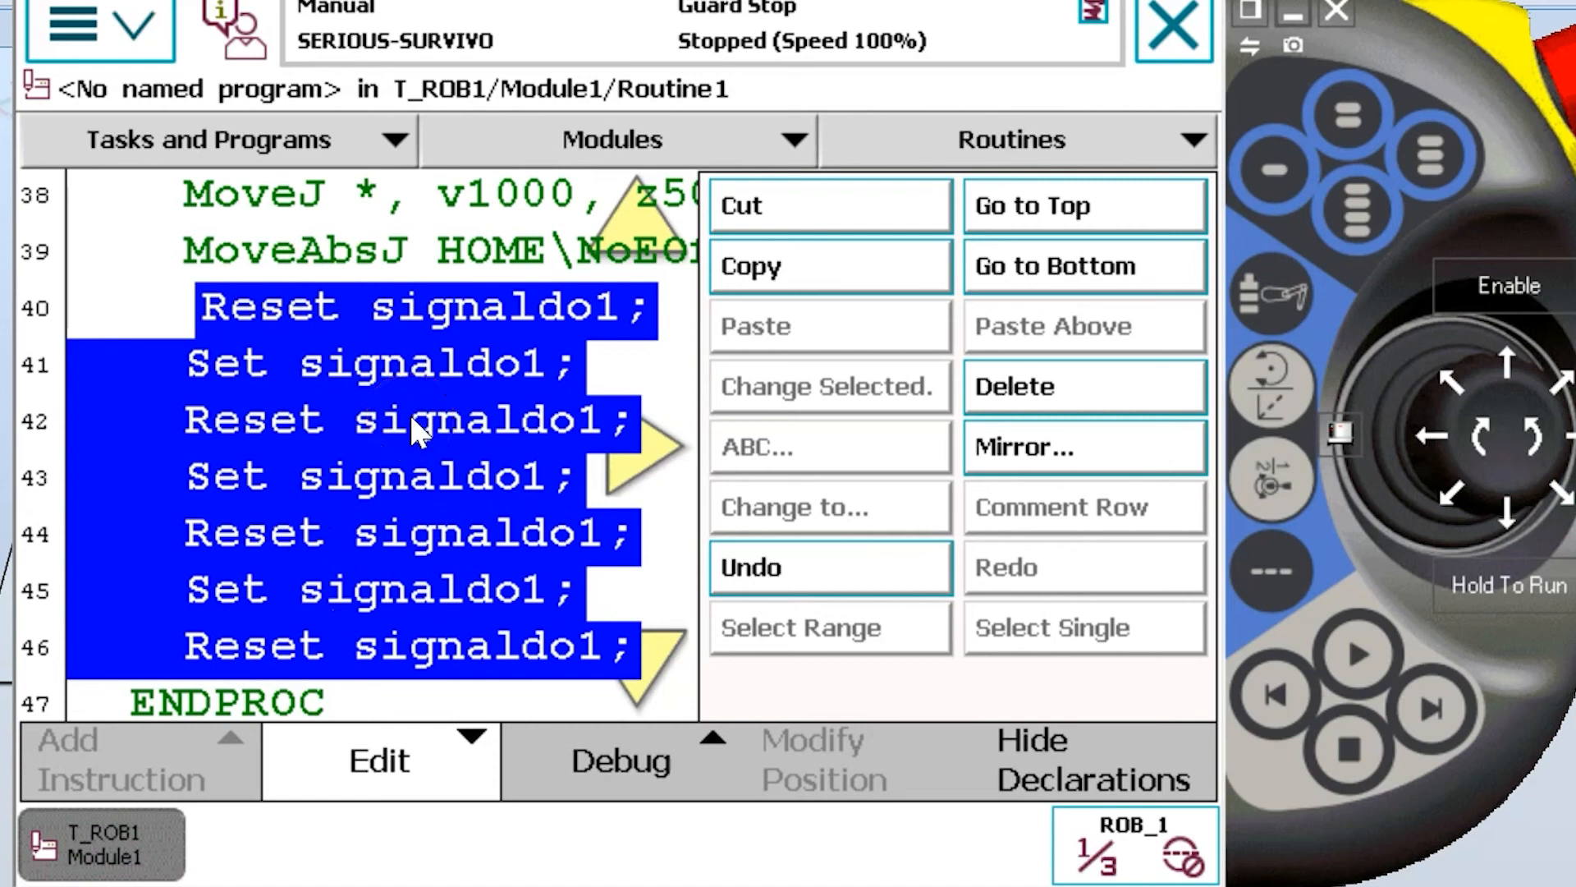
Request deletion of the selected signaldo1 lines 40–46.
{"action": "left_click", "coordinate": [1084, 386]}
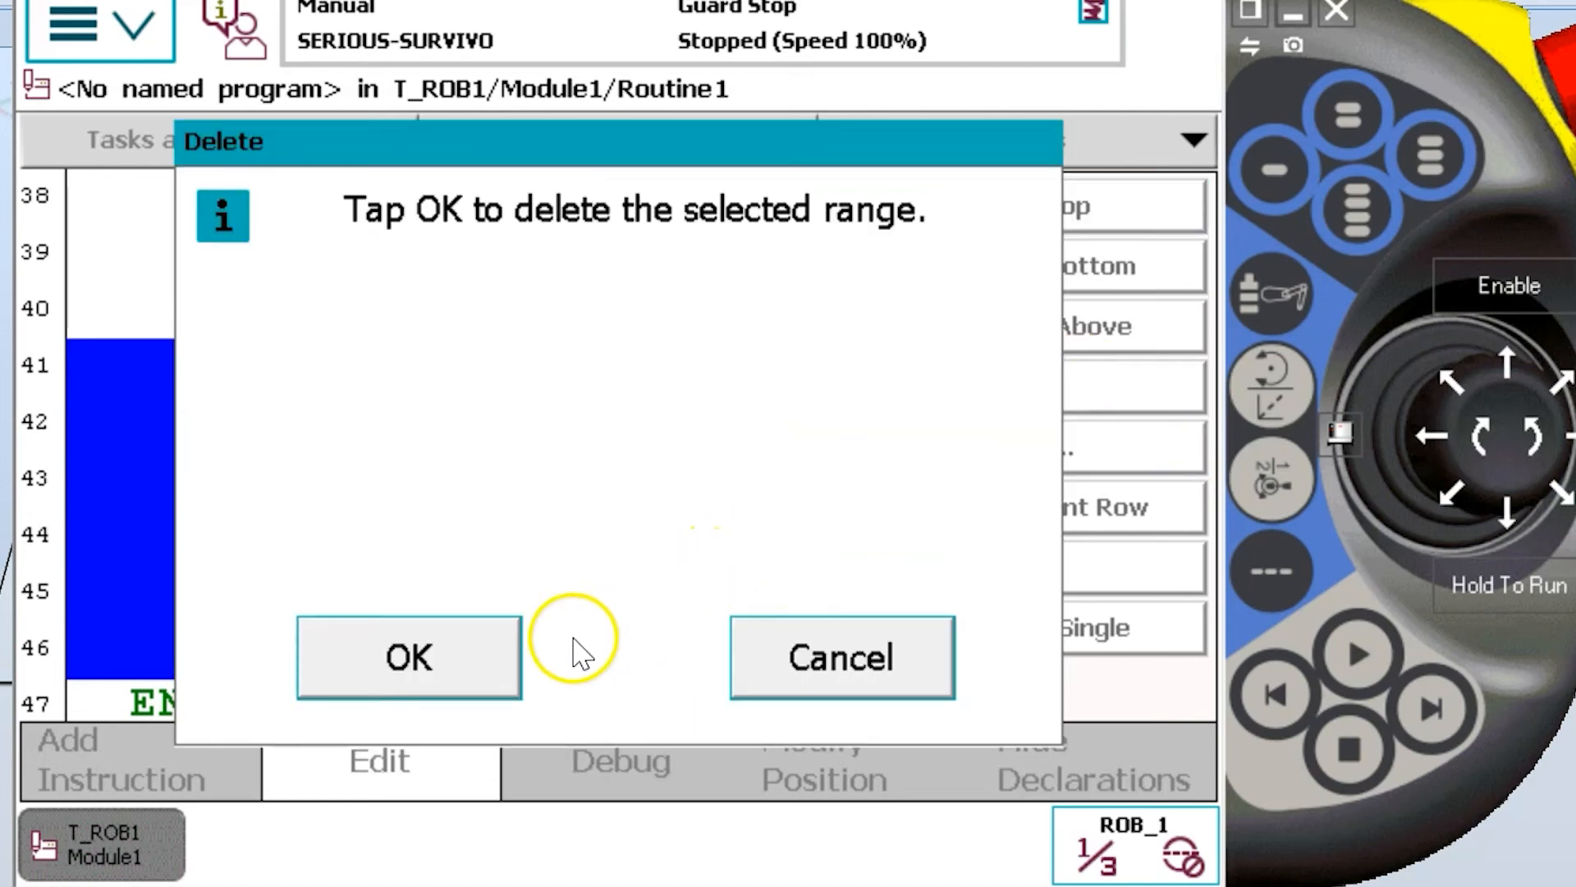
Confirm the range deletion and scroll up to view Routine1 ending at MoveAbsJ HOME.
{"action": "left_click", "coordinate": [407, 658]}
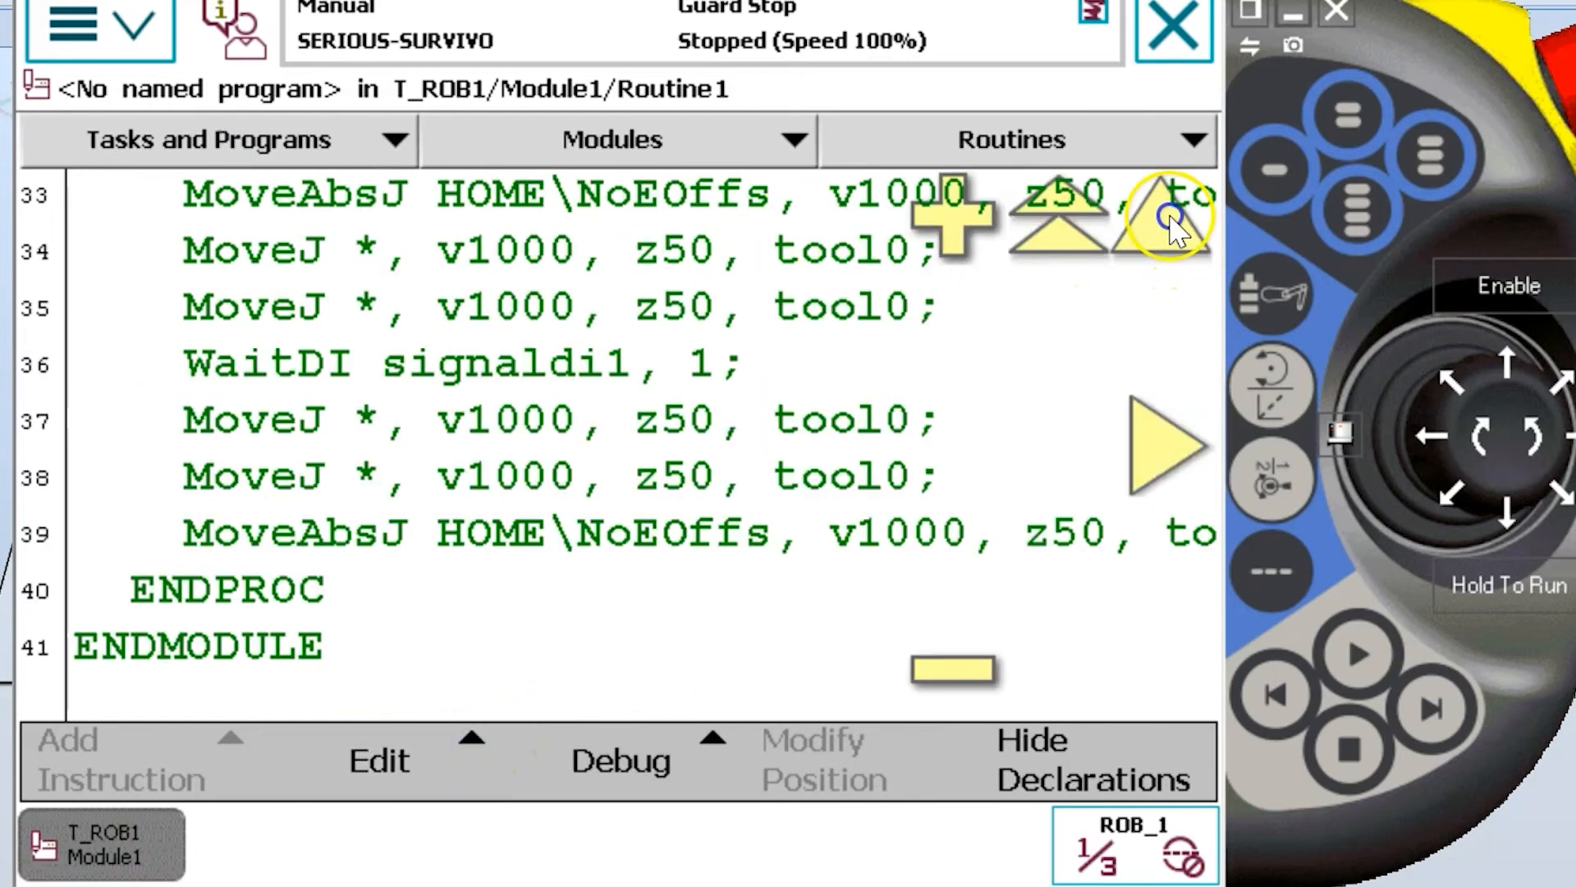
{"action": "scroll", "scroll_direction": "up", "scroll_amount": 3}
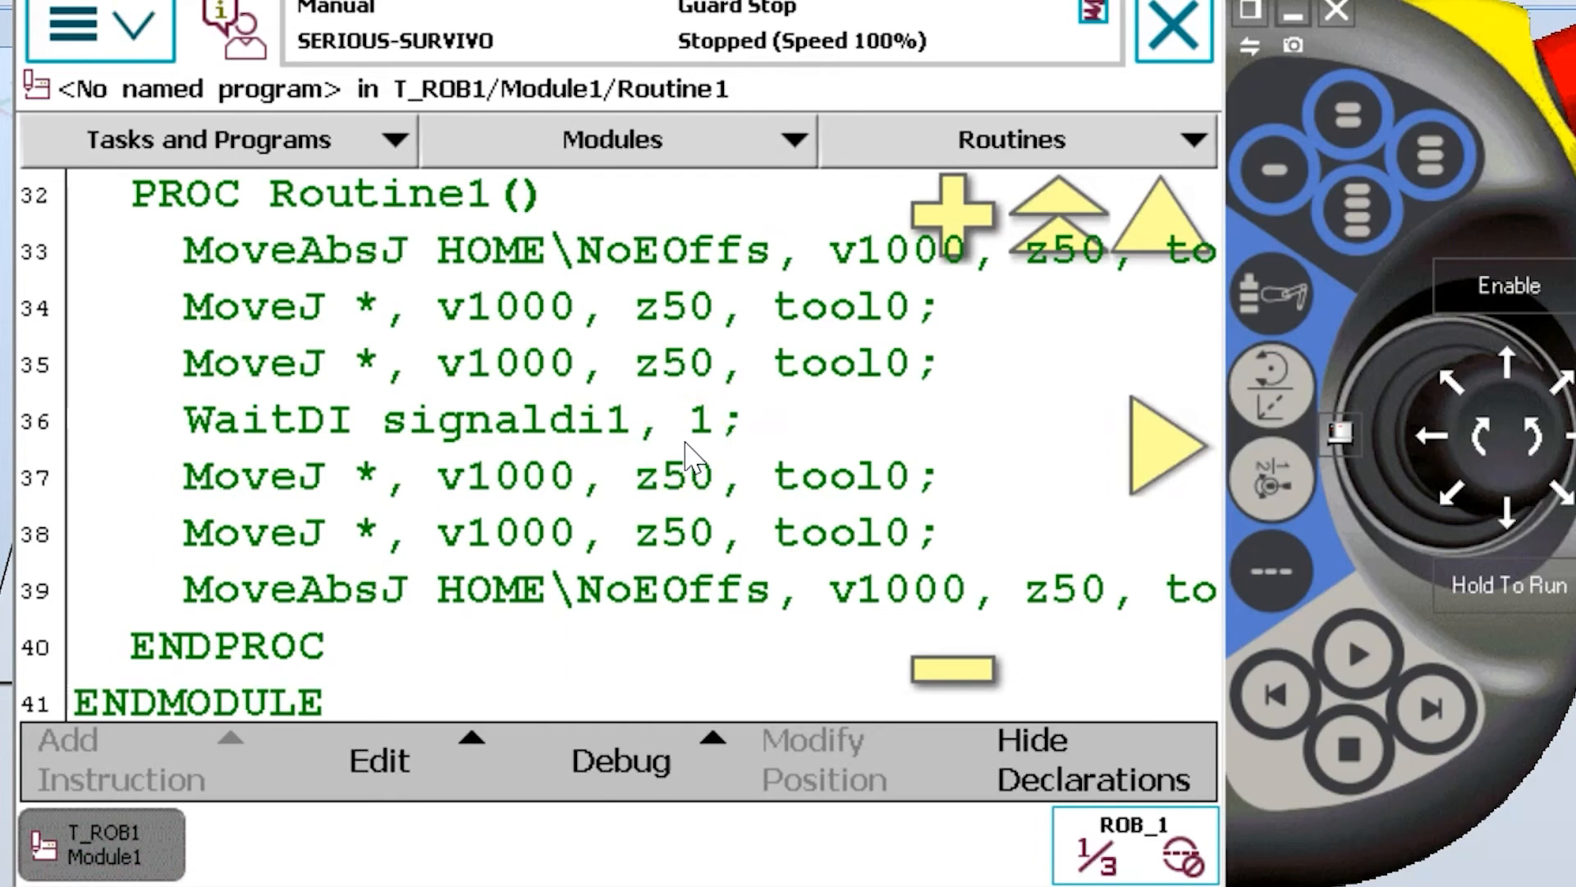
{"action": "mouse_move", "coordinate": [758, 479]}
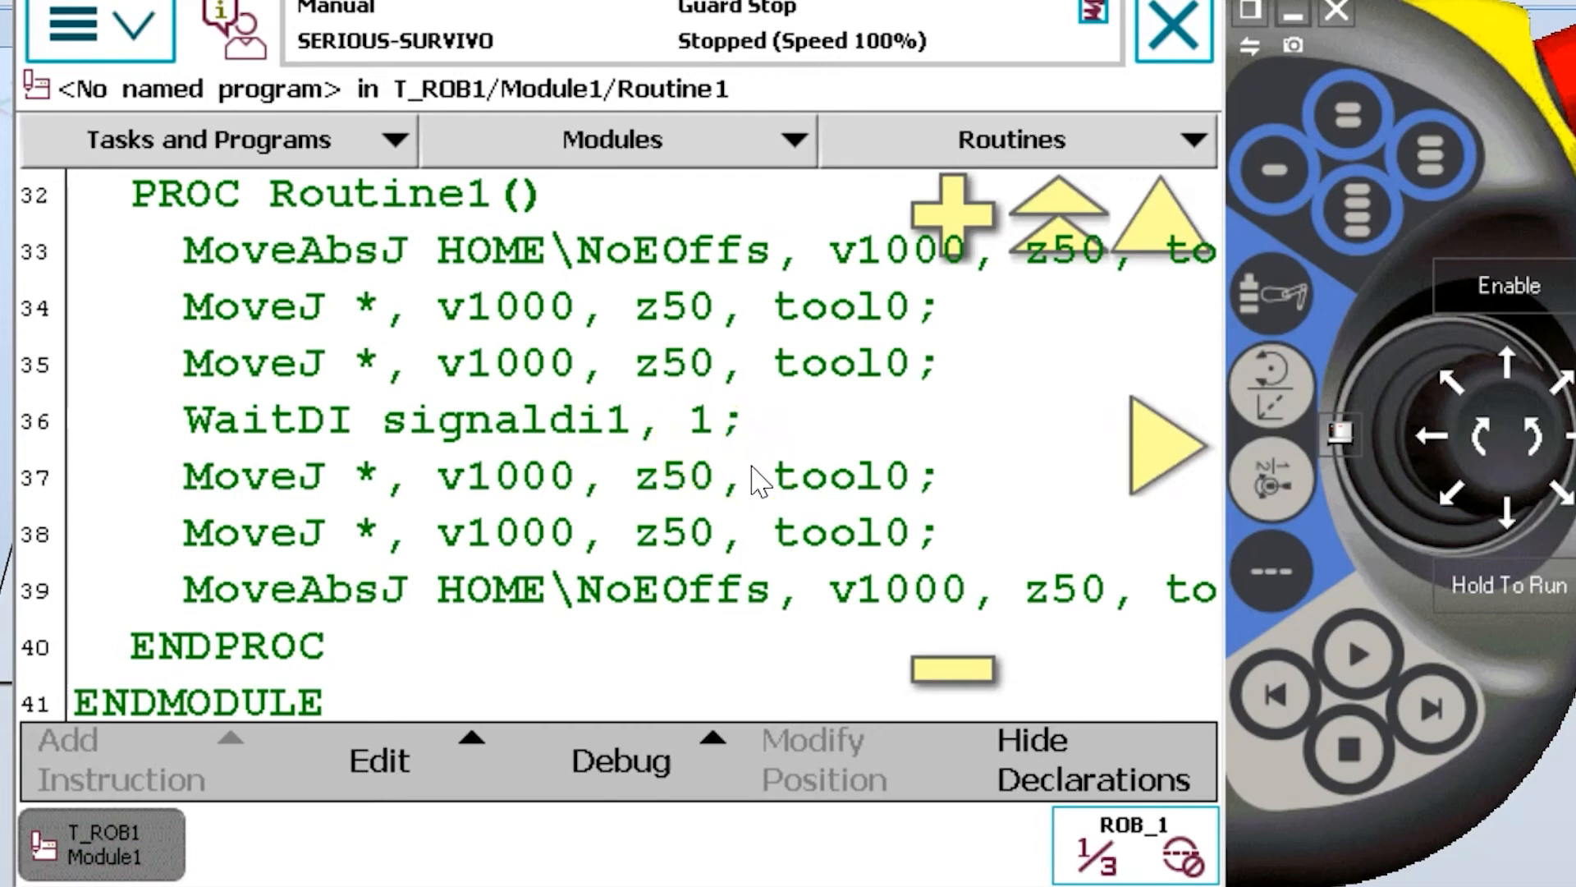
{"action": "mouse_move", "coordinate": [753, 503]}
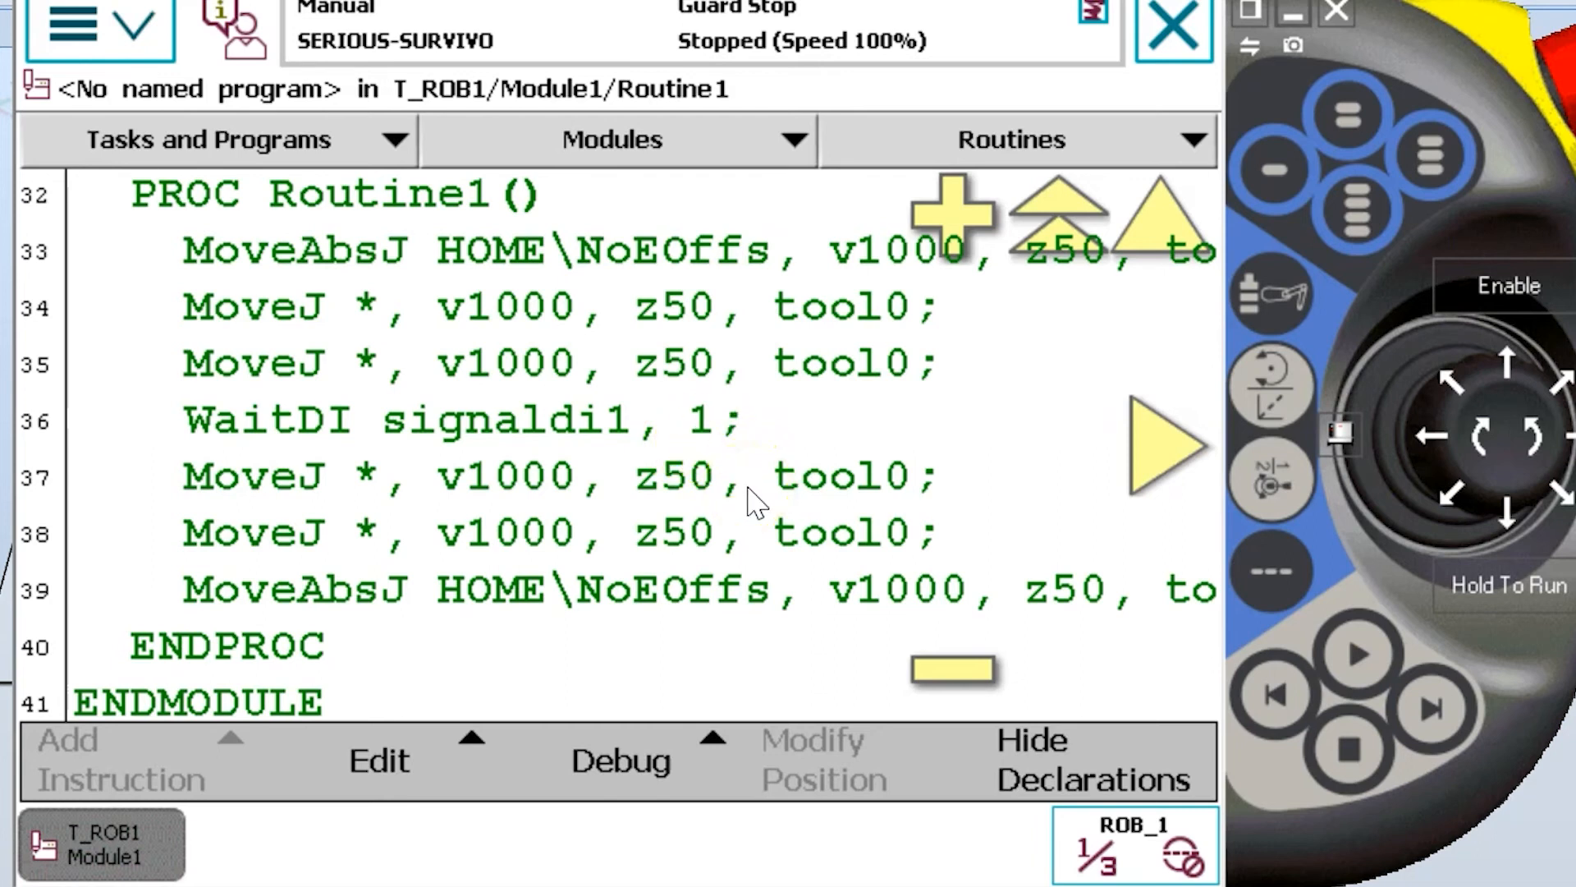
{"action": "mouse_move", "coordinate": [762, 515]}
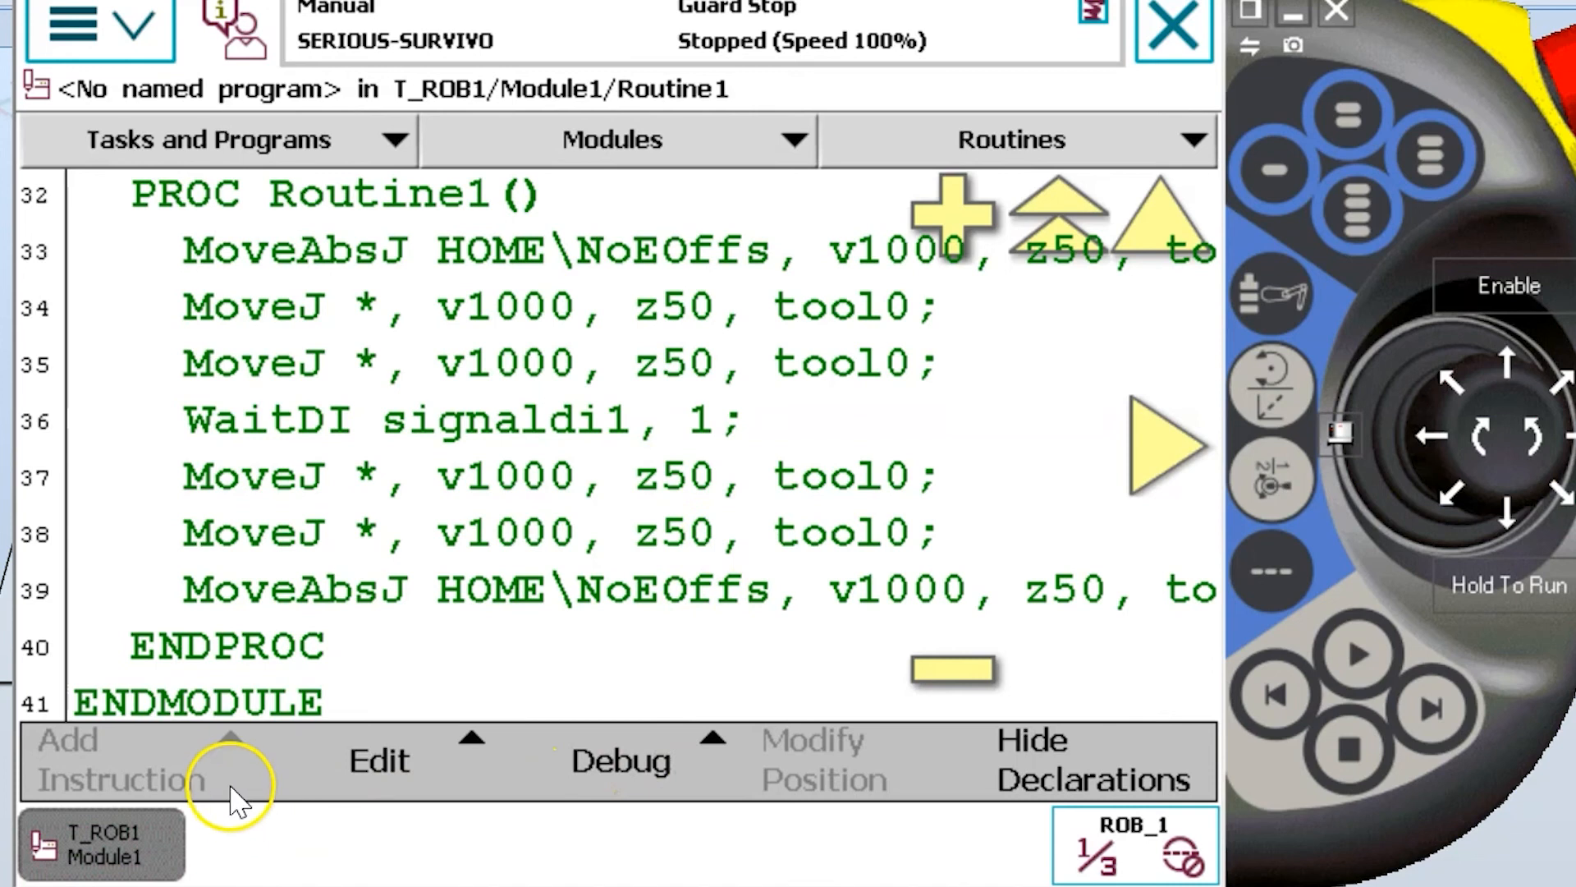
View the Add Instruction list, close it, and show the Debug menu.
{"action": "left_click", "coordinate": [120, 761]}
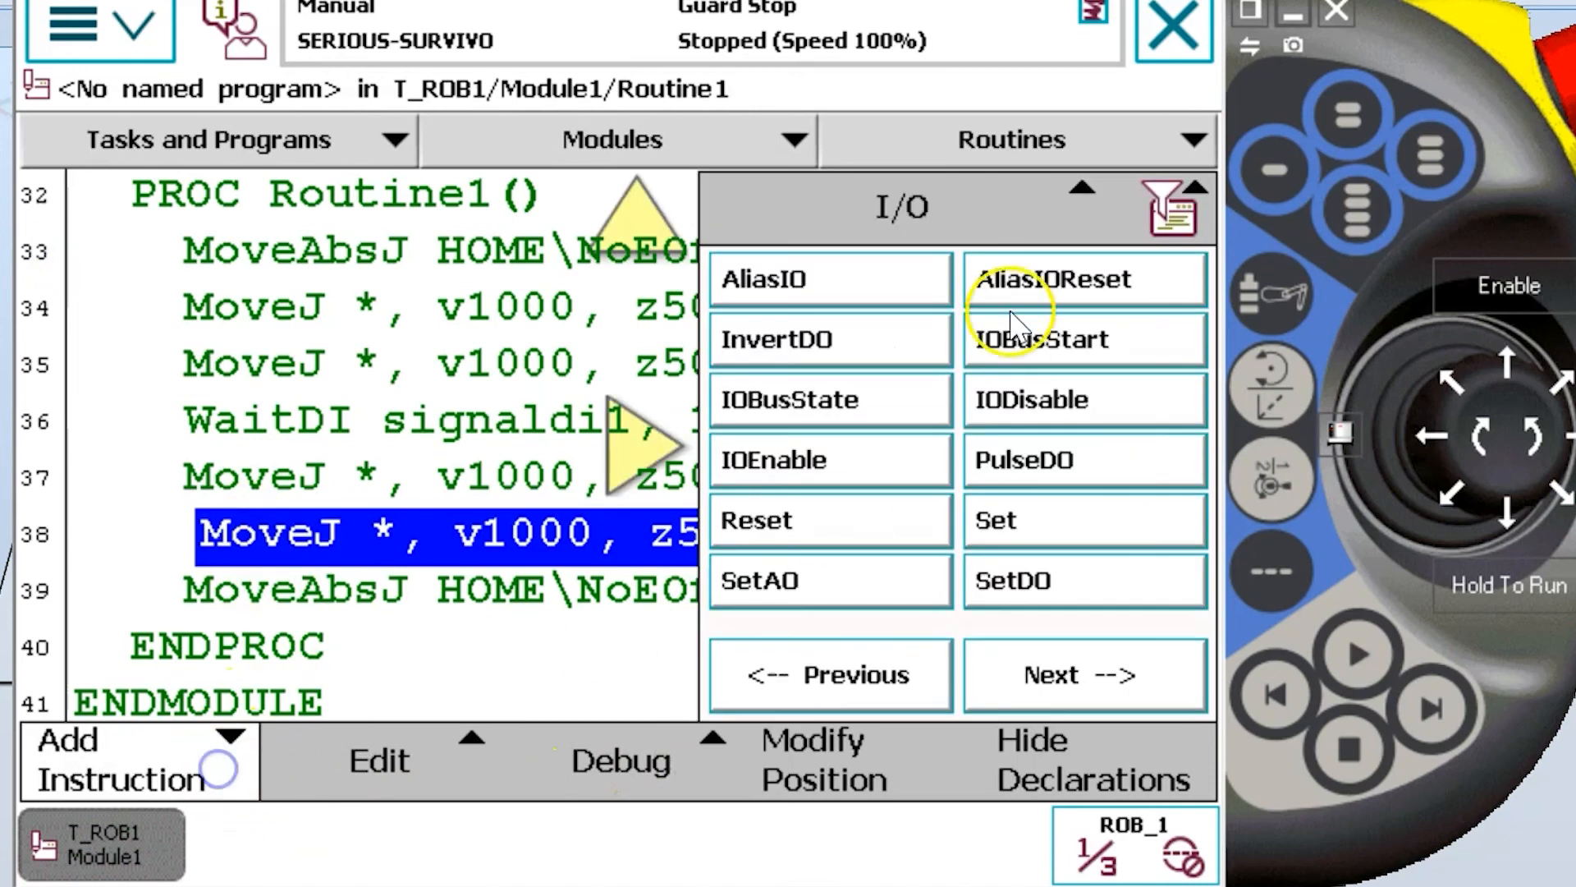
{"action": "left_click", "coordinate": [619, 761]}
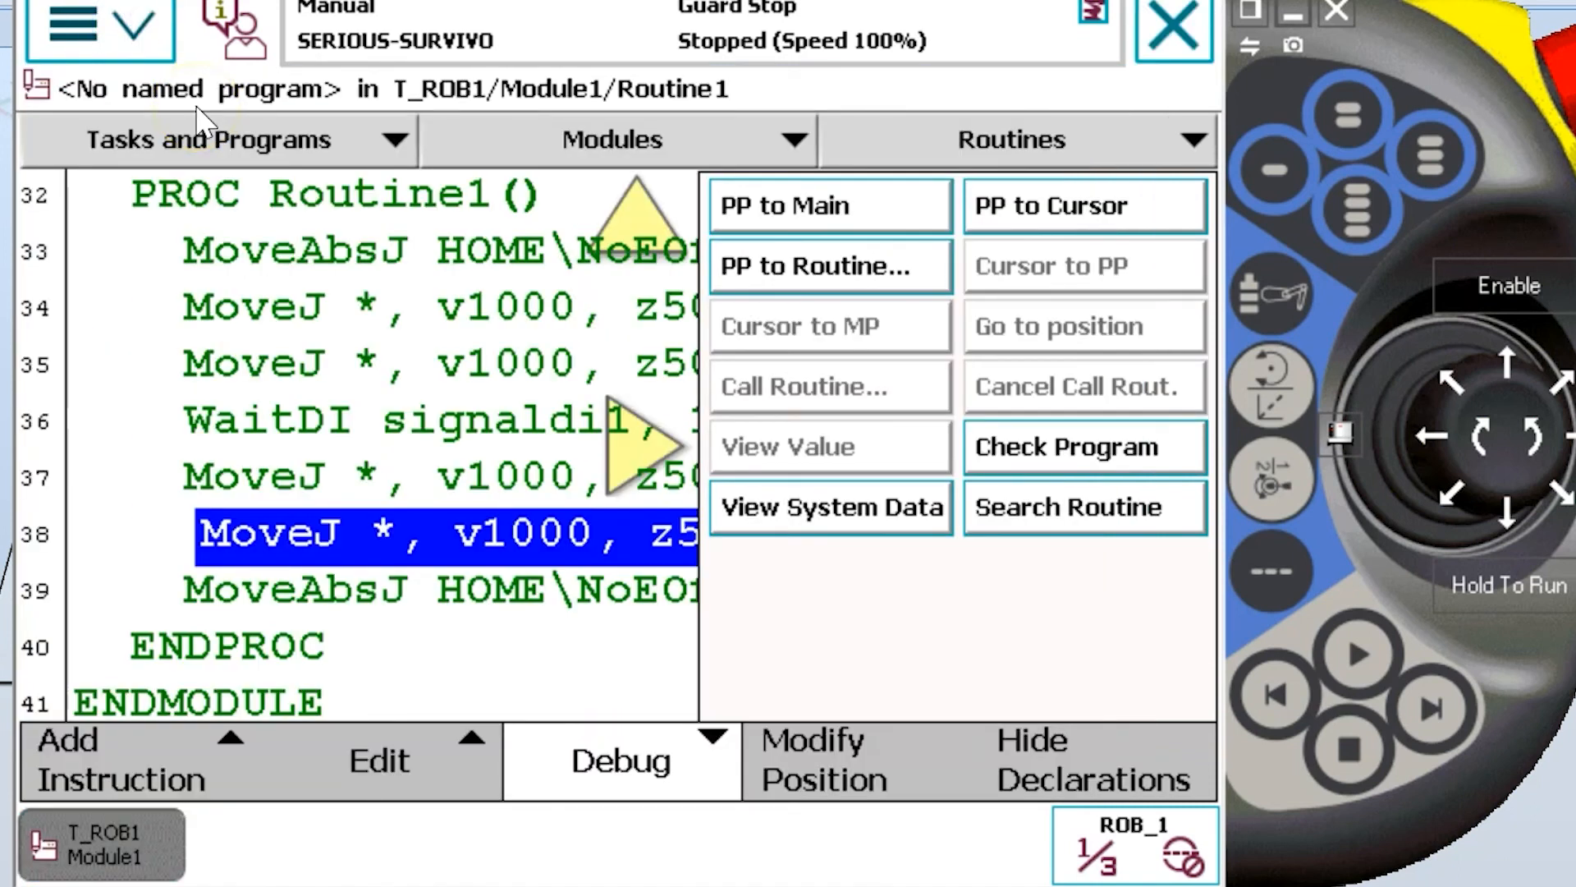
{"action": "mouse_move", "coordinate": [201, 116]}
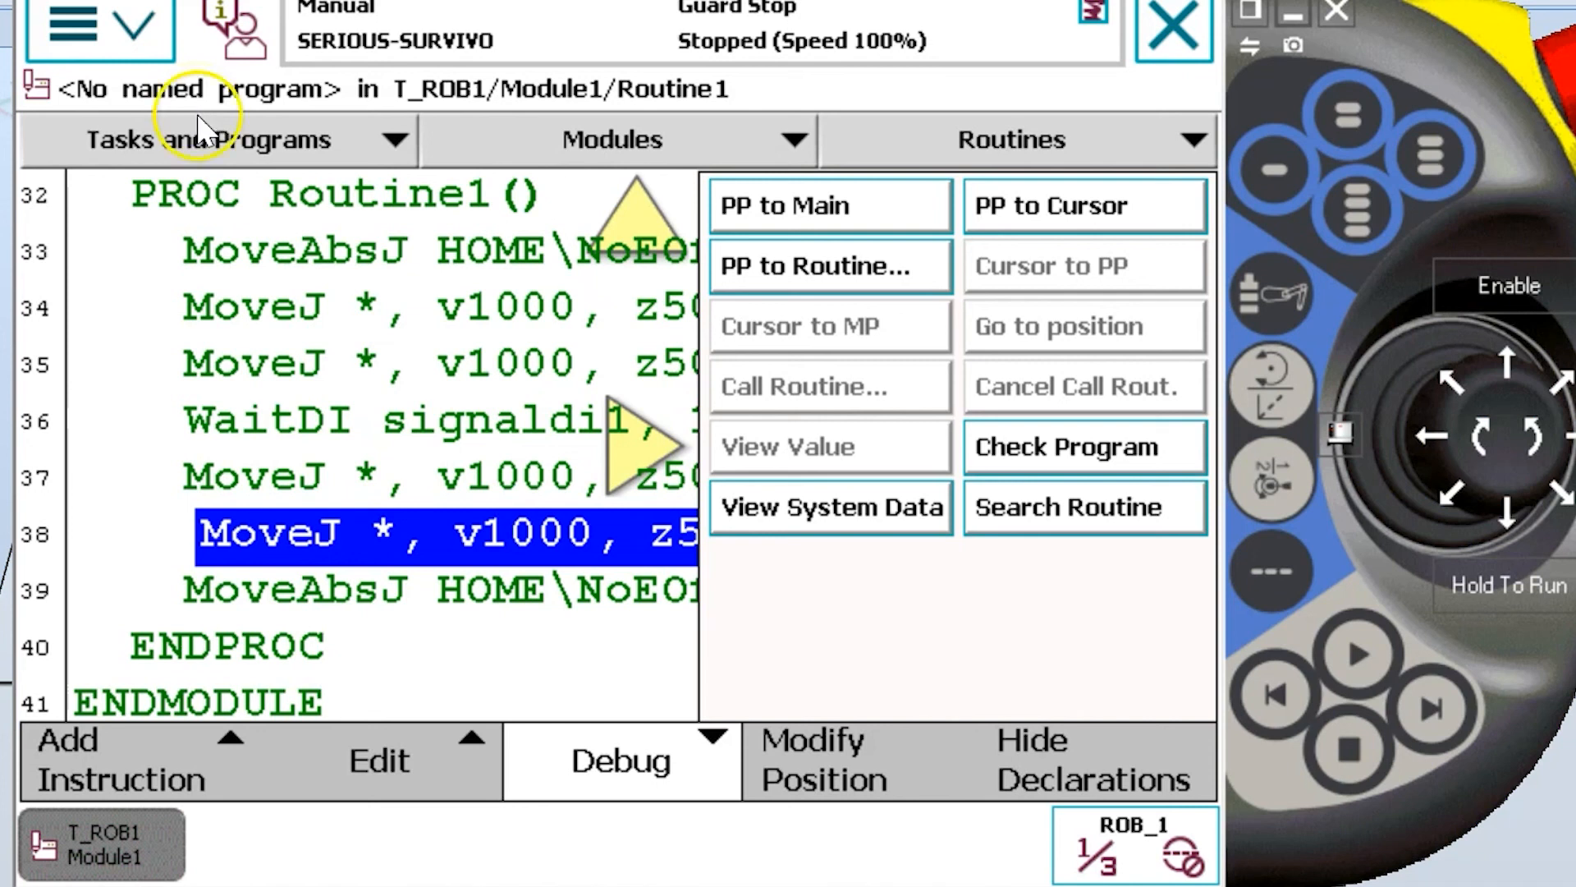
{"action": "mouse_move", "coordinate": [171, 256]}
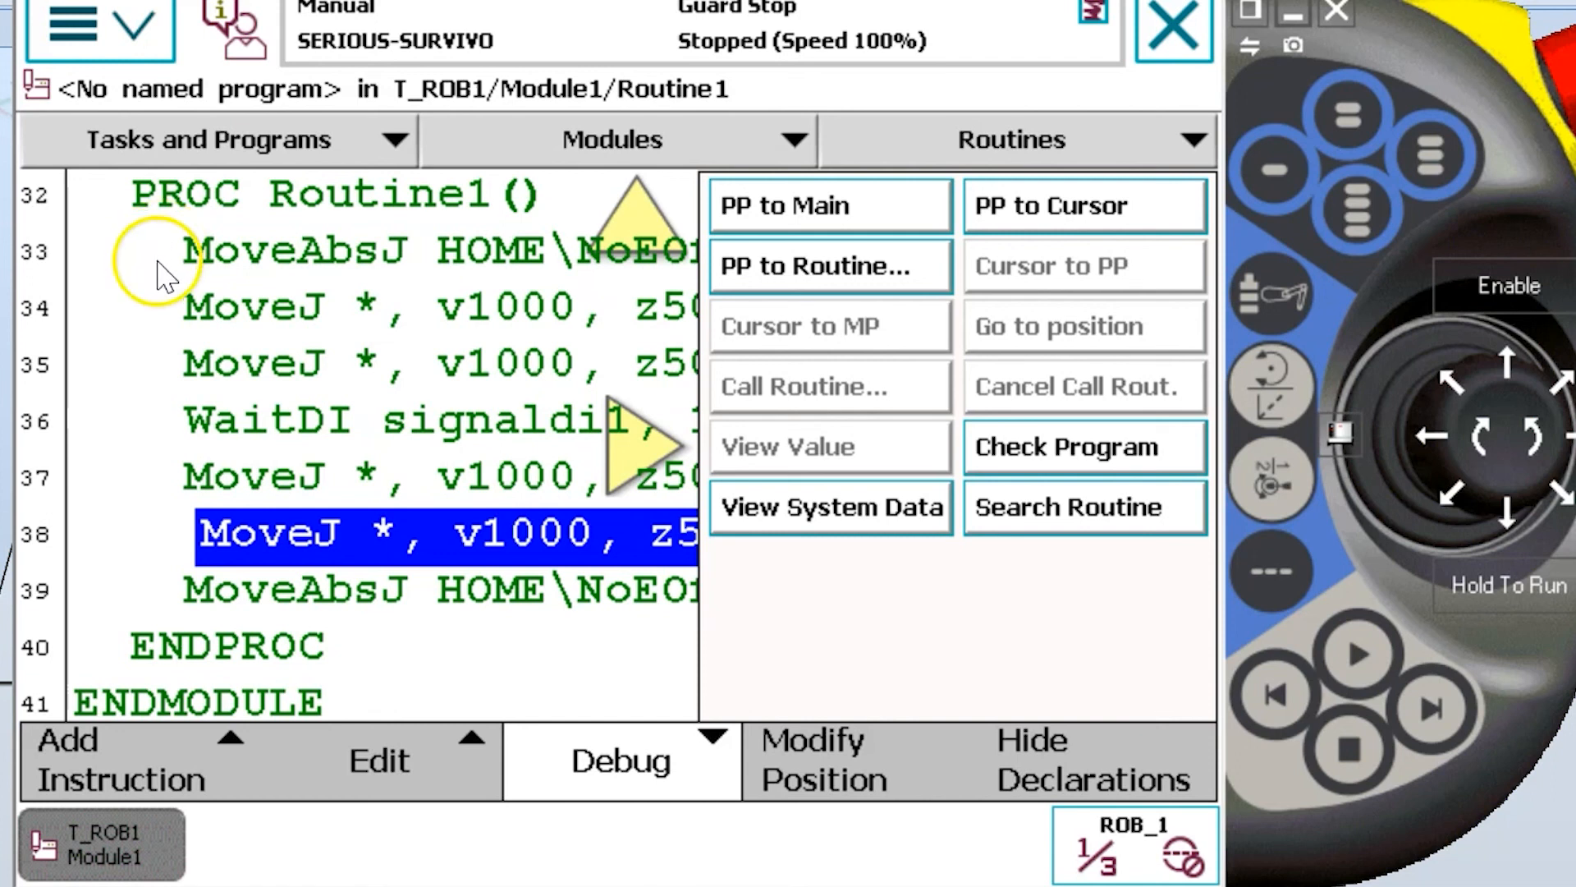
{"action": "mouse_move", "coordinate": [151, 337]}
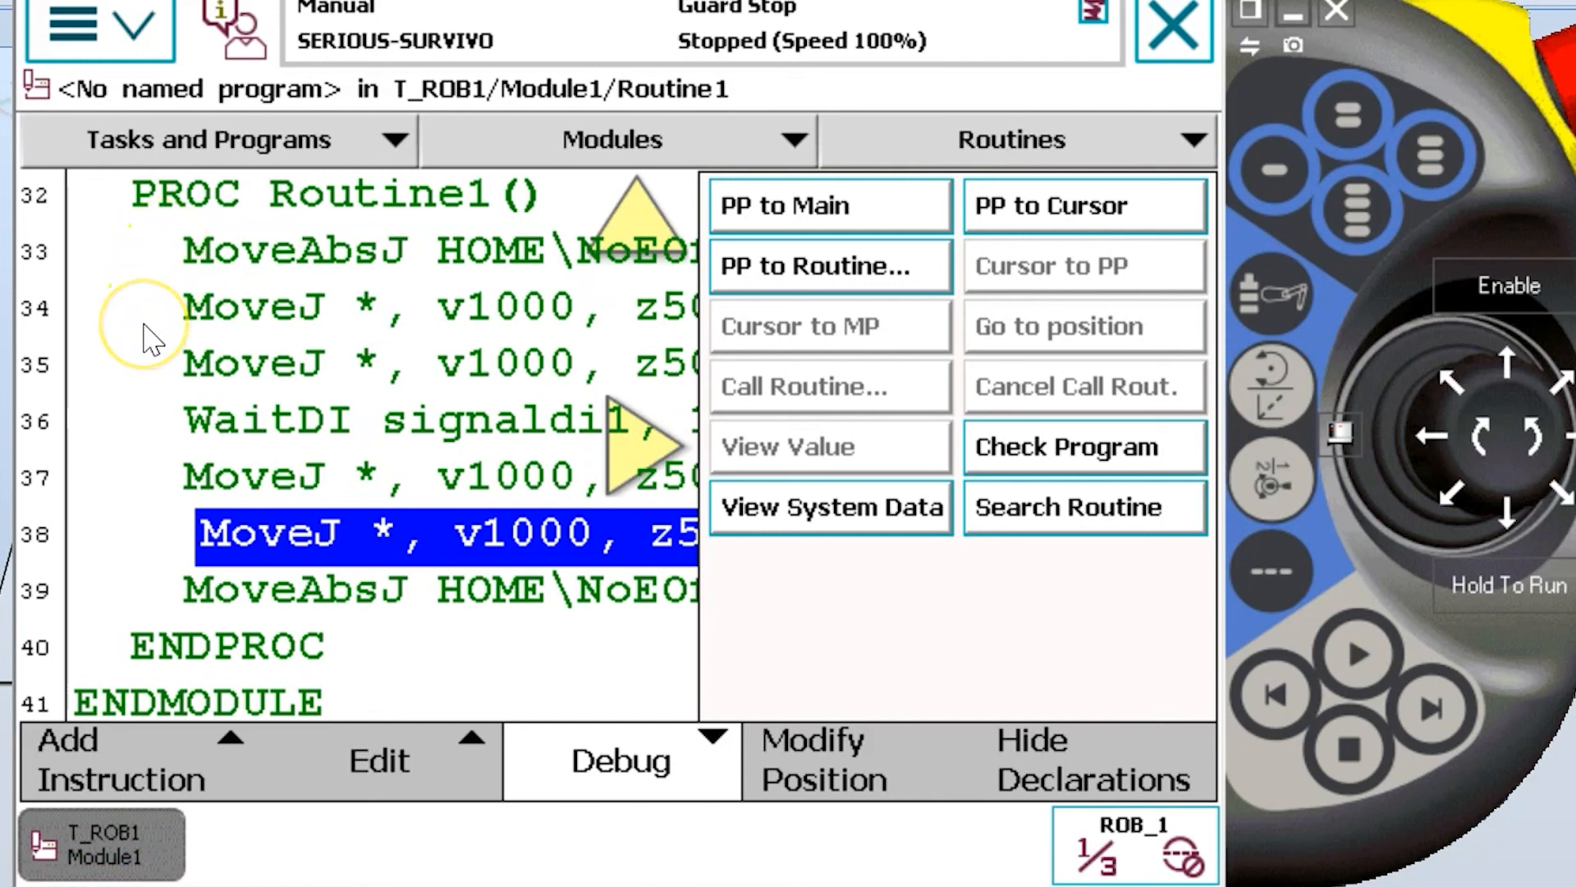